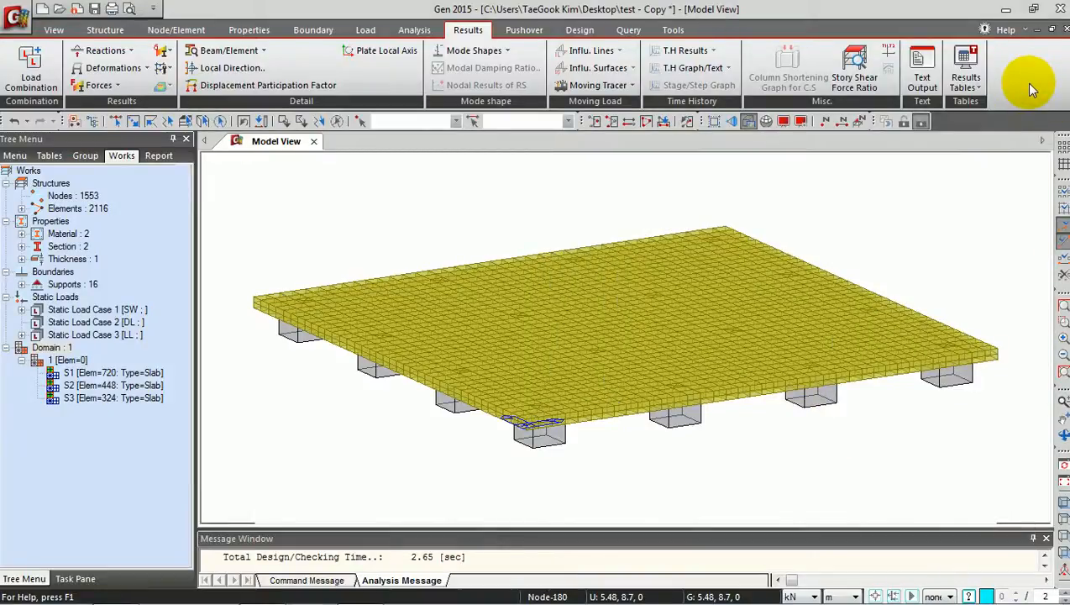
pyautogui.moveTo(999, 118)
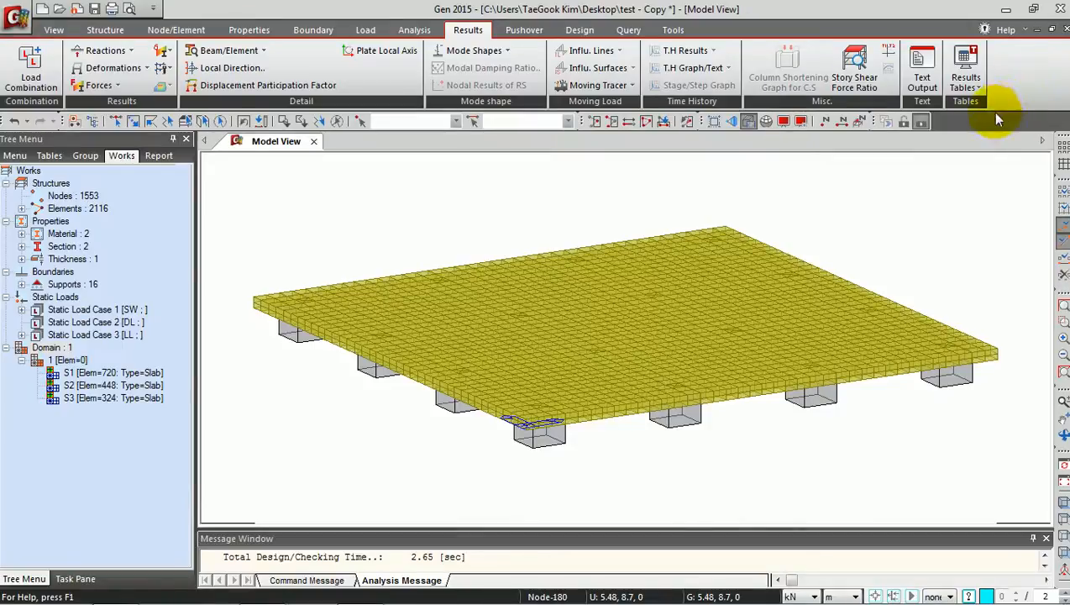
# Step: Switch the ribbon from results to the Design features for the slab model
pyautogui.click(579, 30)
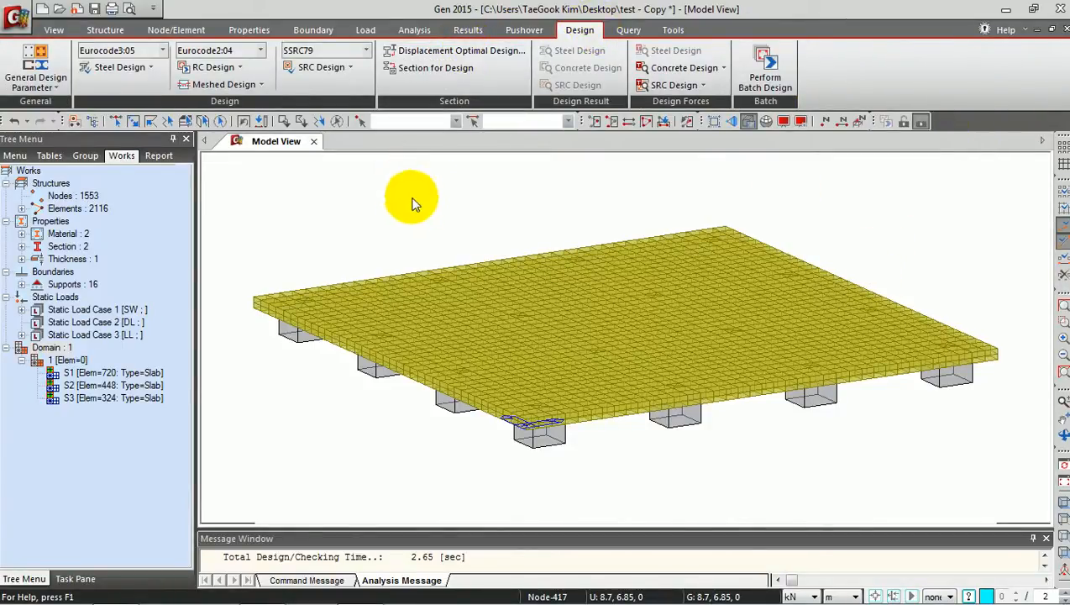
pyautogui.moveTo(414, 232)
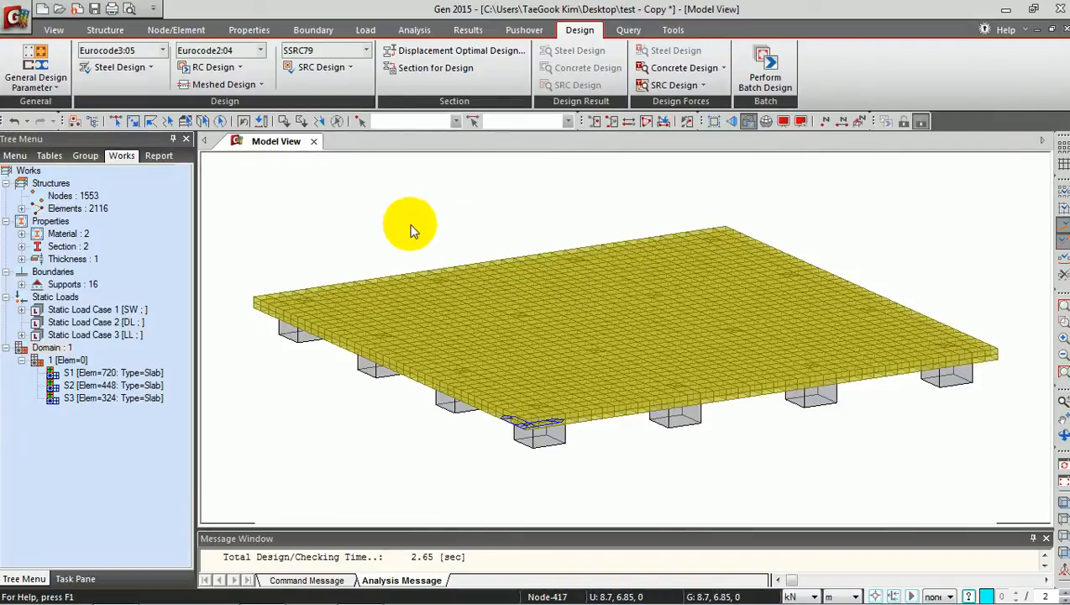
pyautogui.moveTo(259, 107)
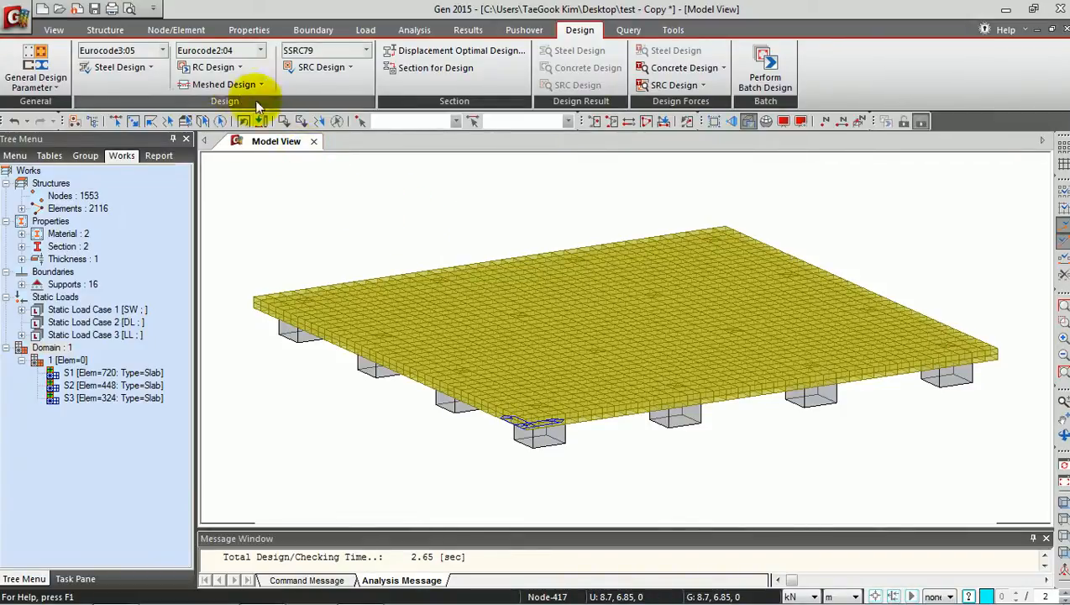
# Step: Set the RC design code to Eurocode2:04 with the Singapore national annex and confirm
pyautogui.click(215, 68)
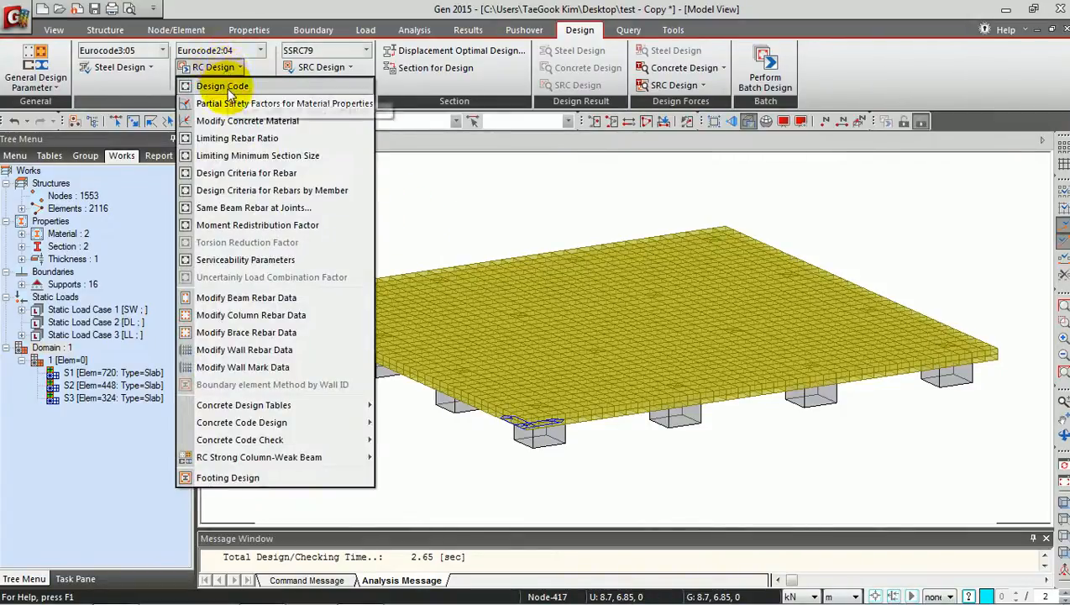
pyautogui.click(222, 85)
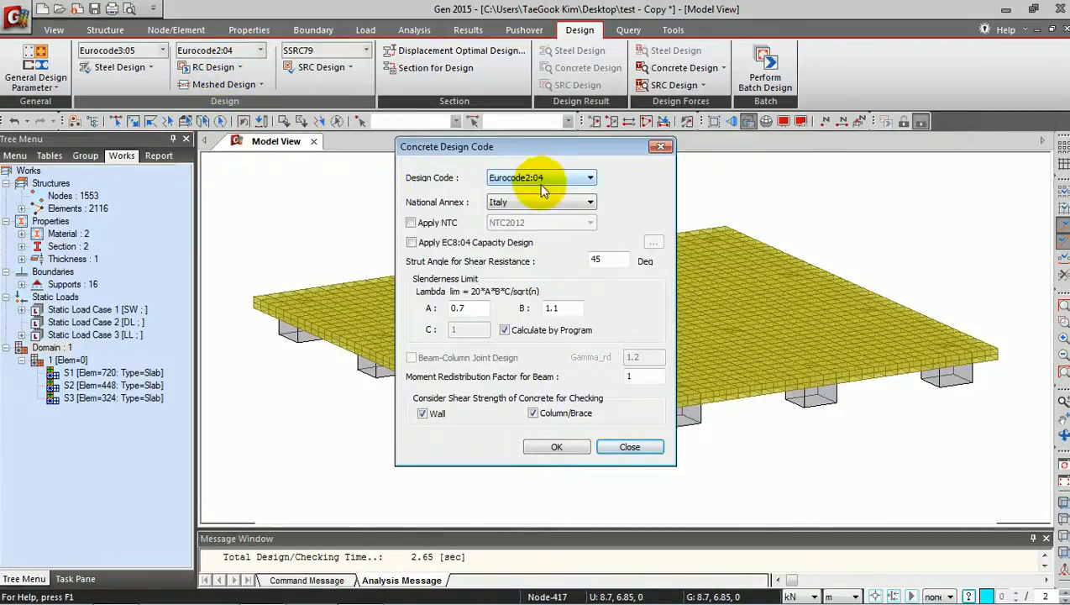
pyautogui.moveTo(546, 205)
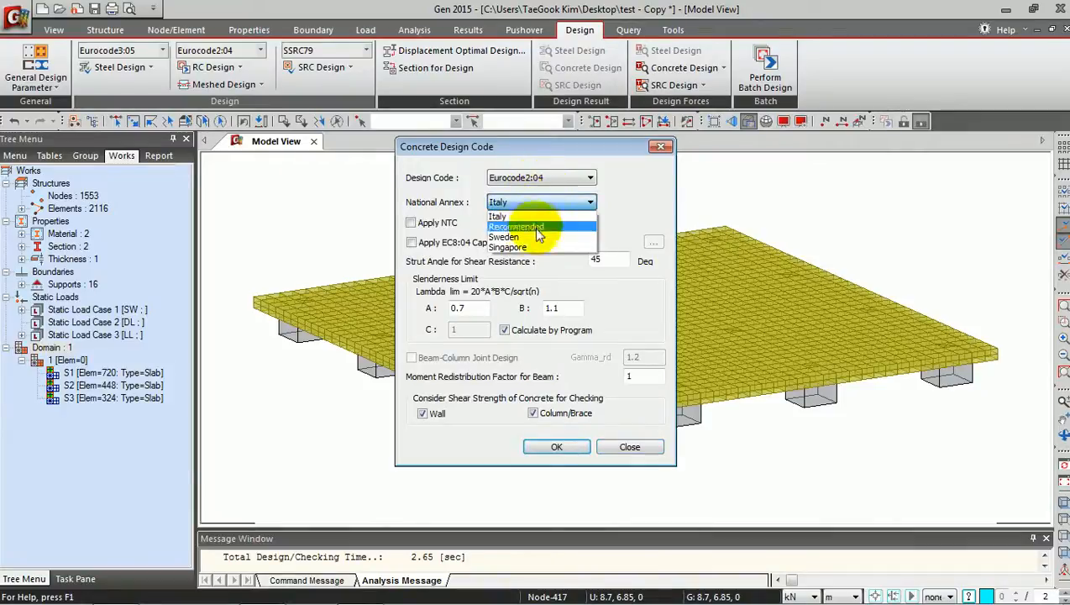
pyautogui.click(507, 247)
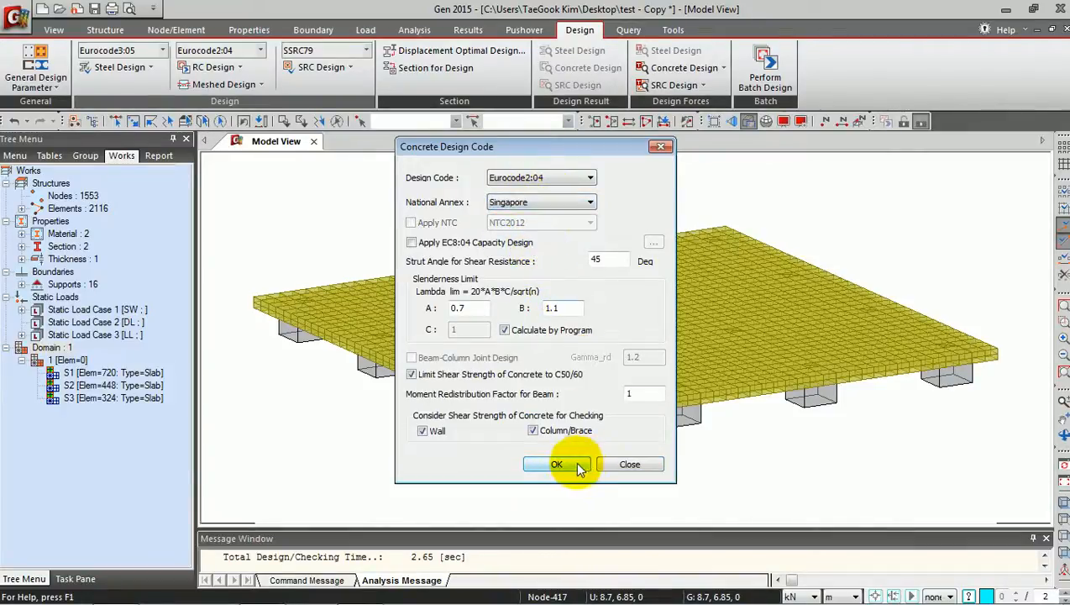
pyautogui.click(556, 463)
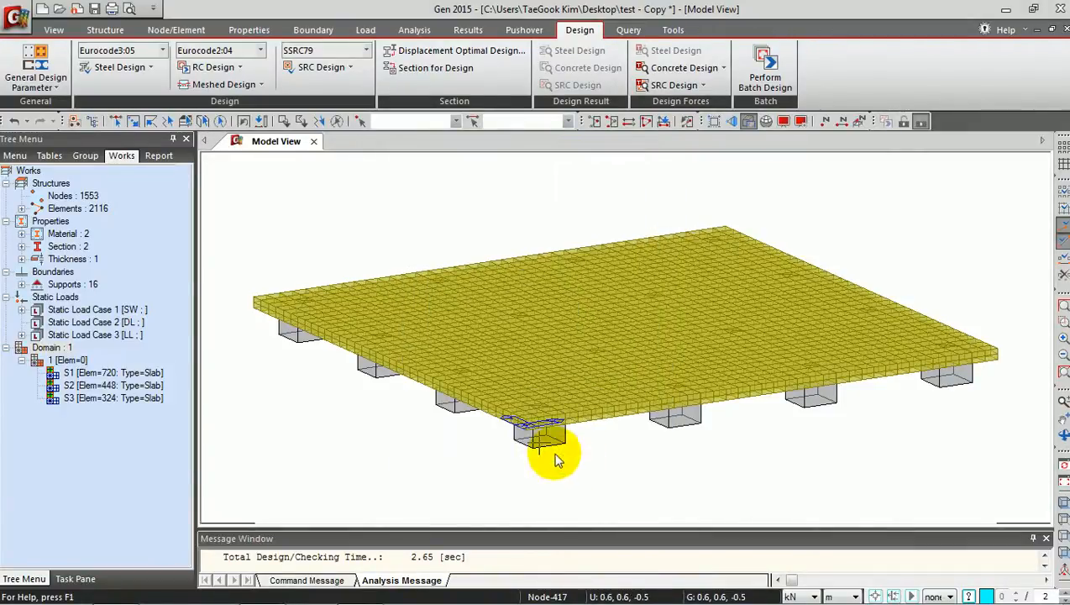
# Step: Set Alpha cc to 0.85 in the material partial safety factors and confirm
pyautogui.click(215, 68)
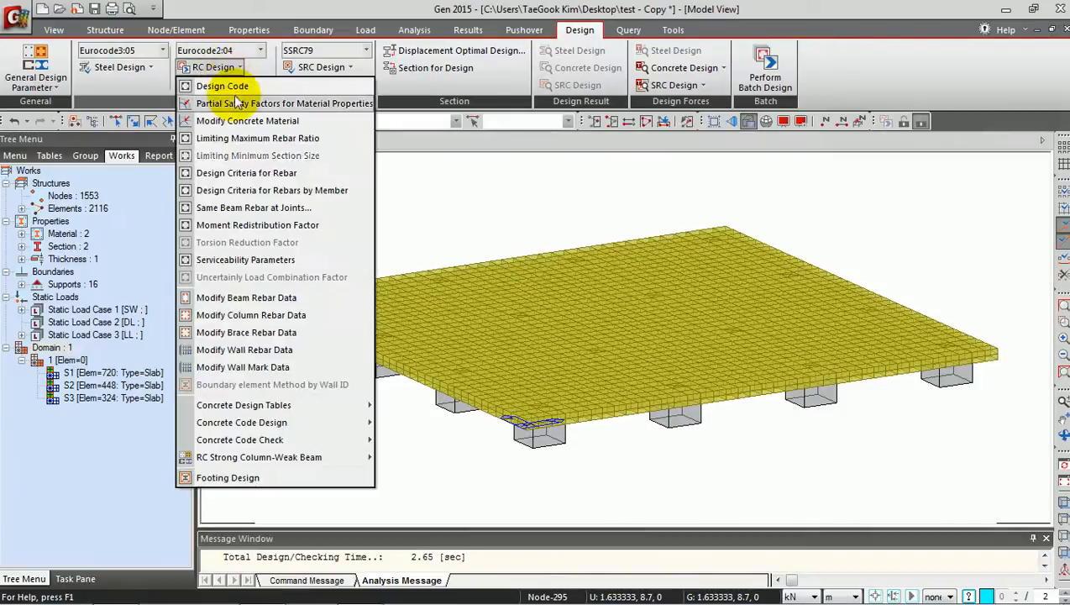
pyautogui.click(284, 102)
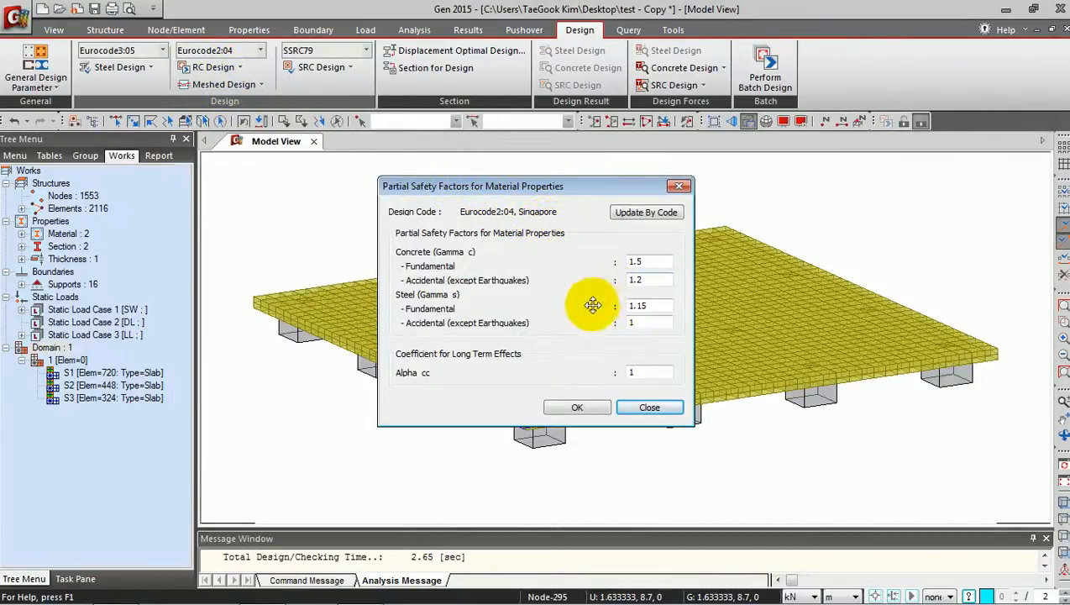
pyautogui.moveTo(487, 356)
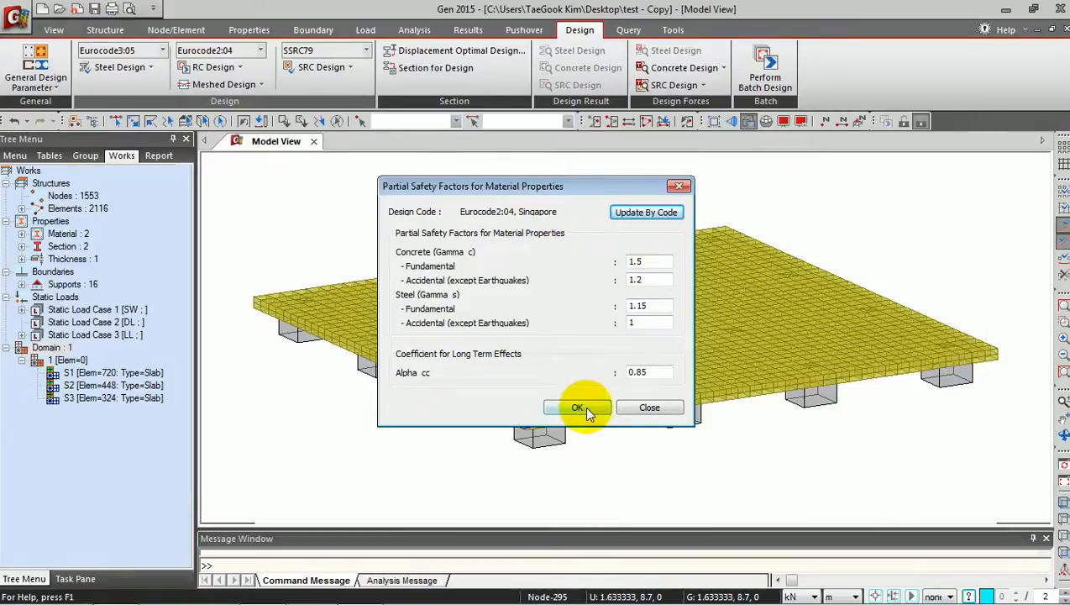
pyautogui.click(577, 408)
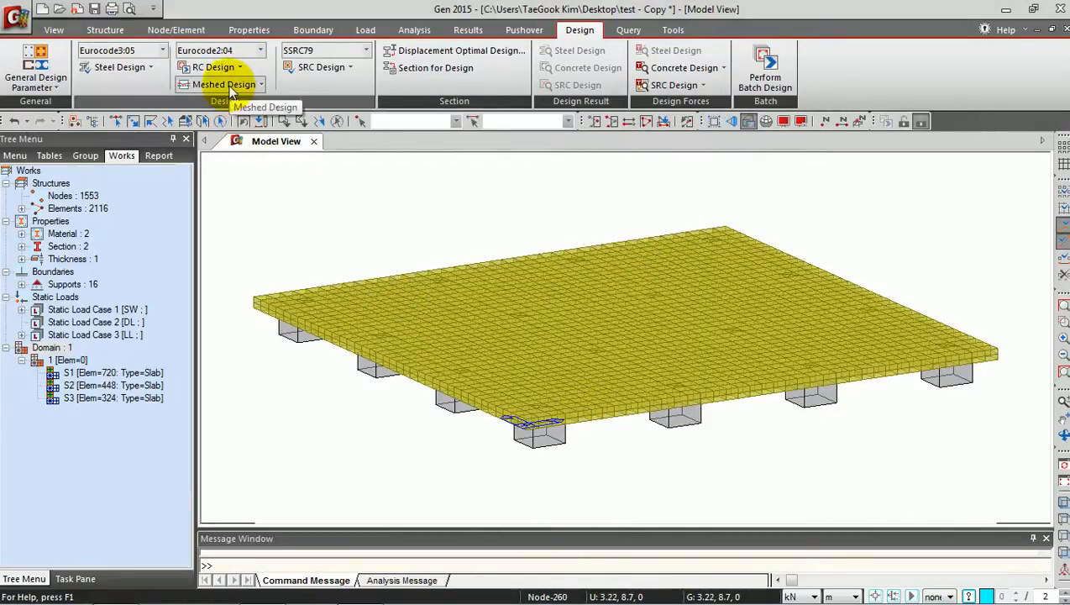
pyautogui.click(282, 121)
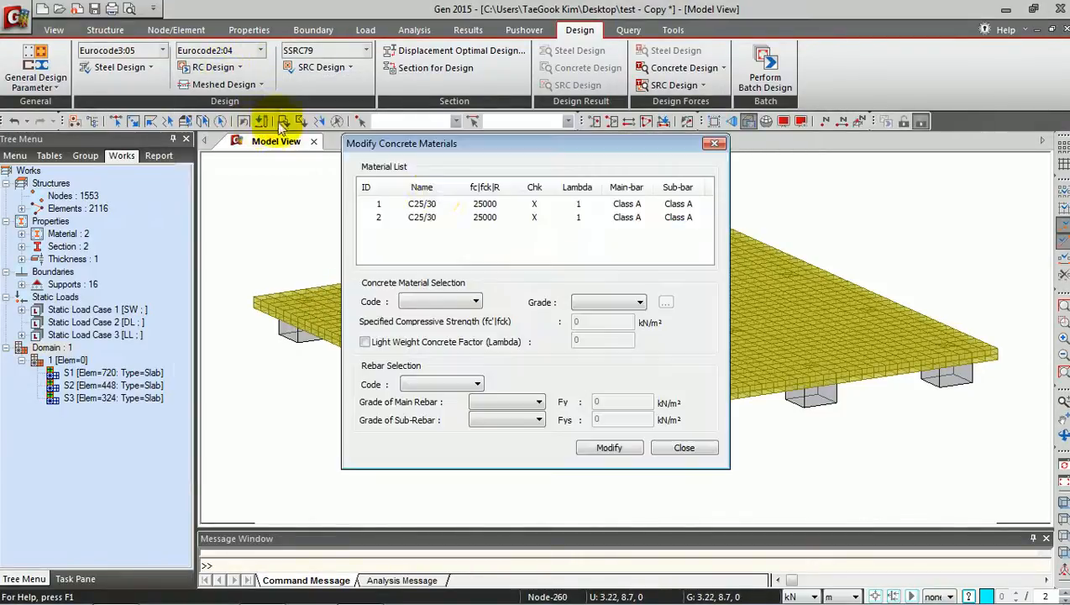
pyautogui.click(454, 204)
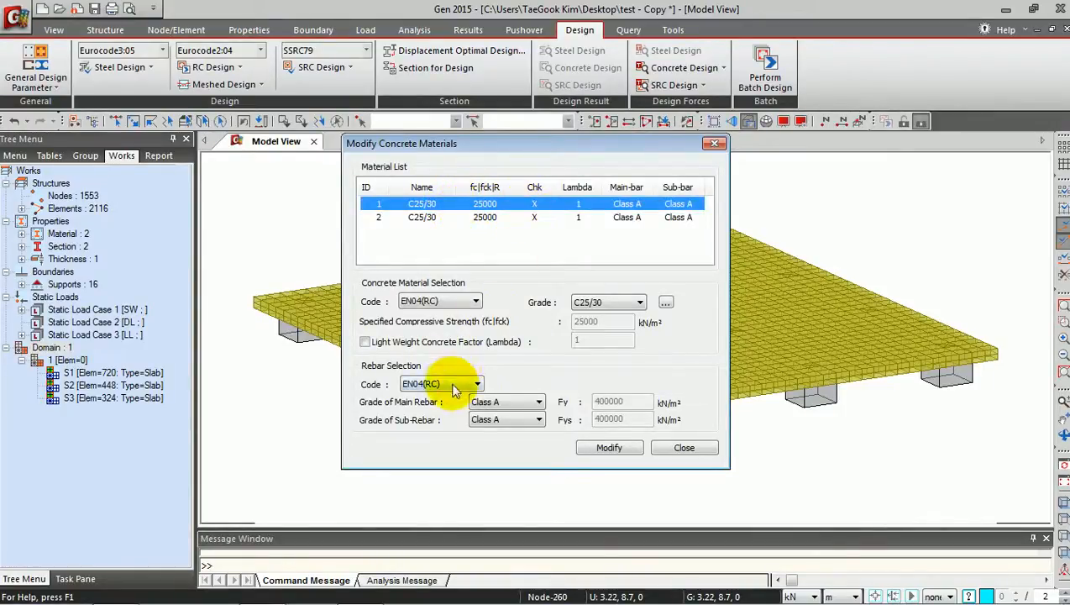
pyautogui.moveTo(511, 279)
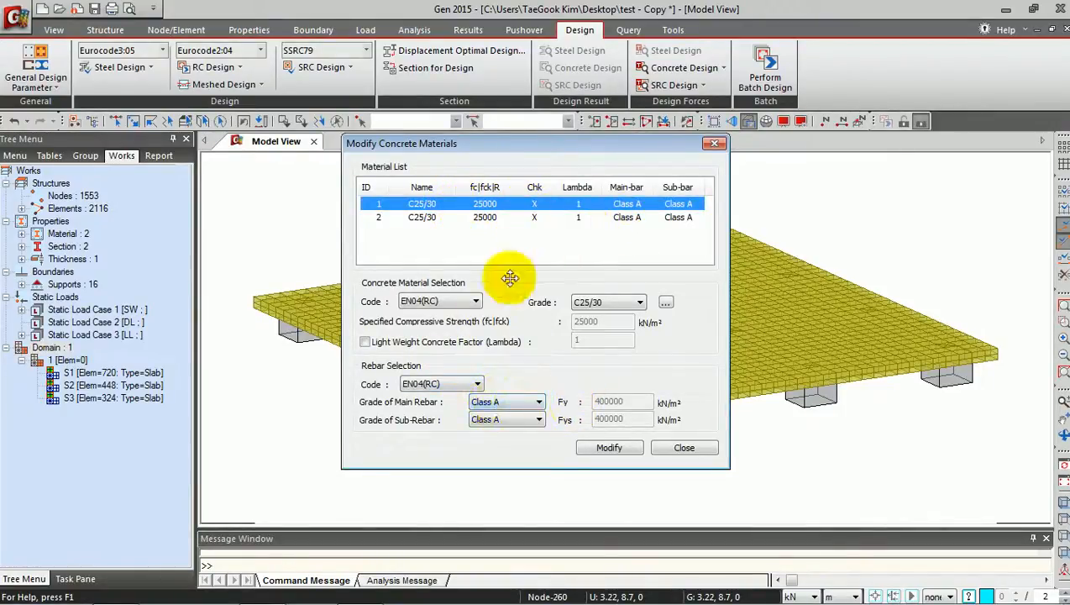
pyautogui.click(454, 217)
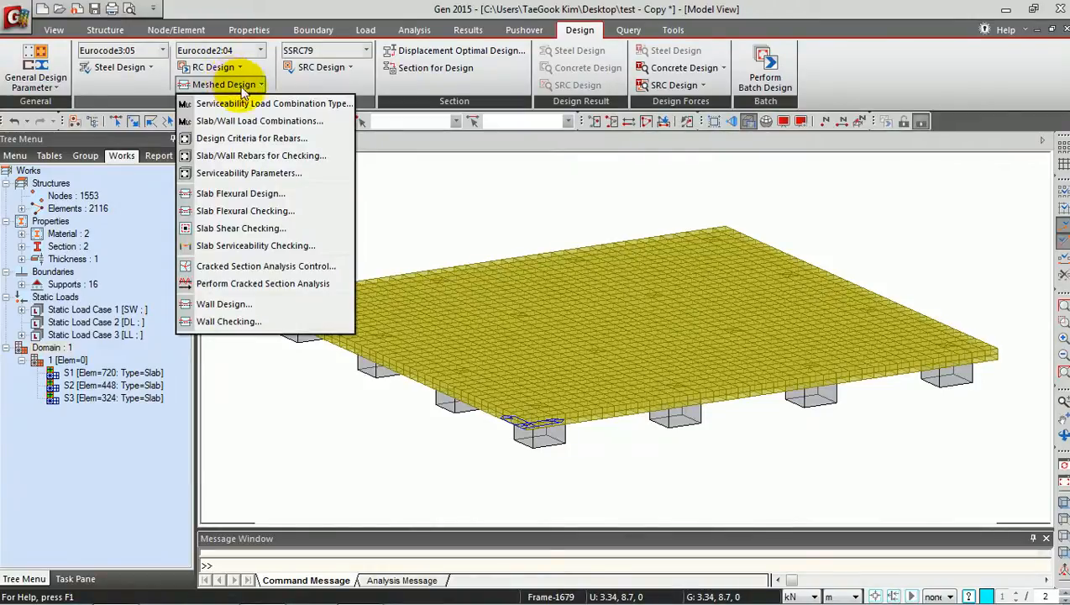
pyautogui.moveTo(249, 171)
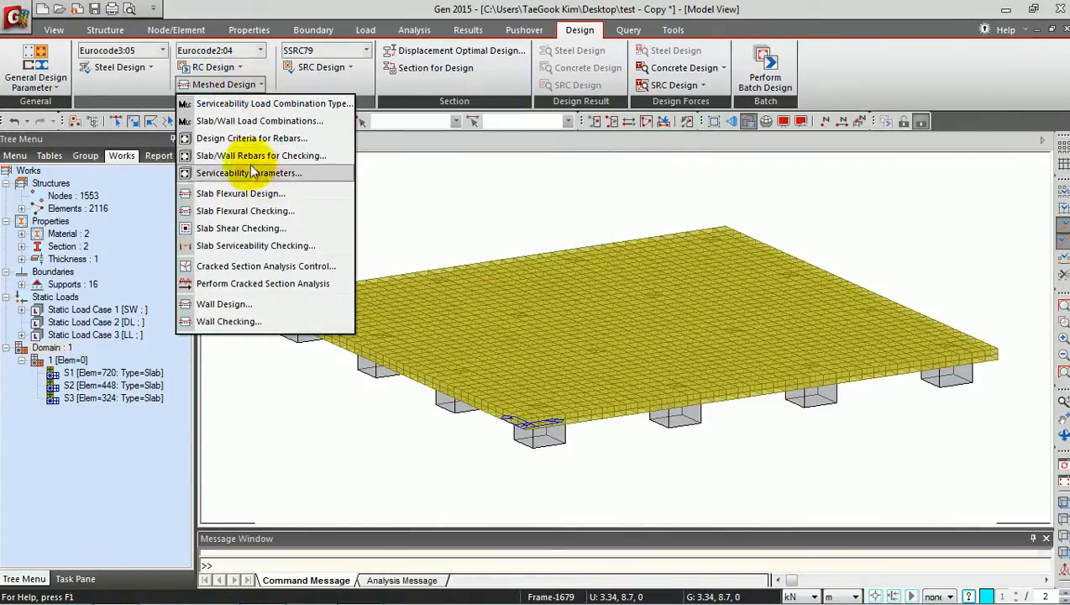
pyautogui.moveTo(265, 104)
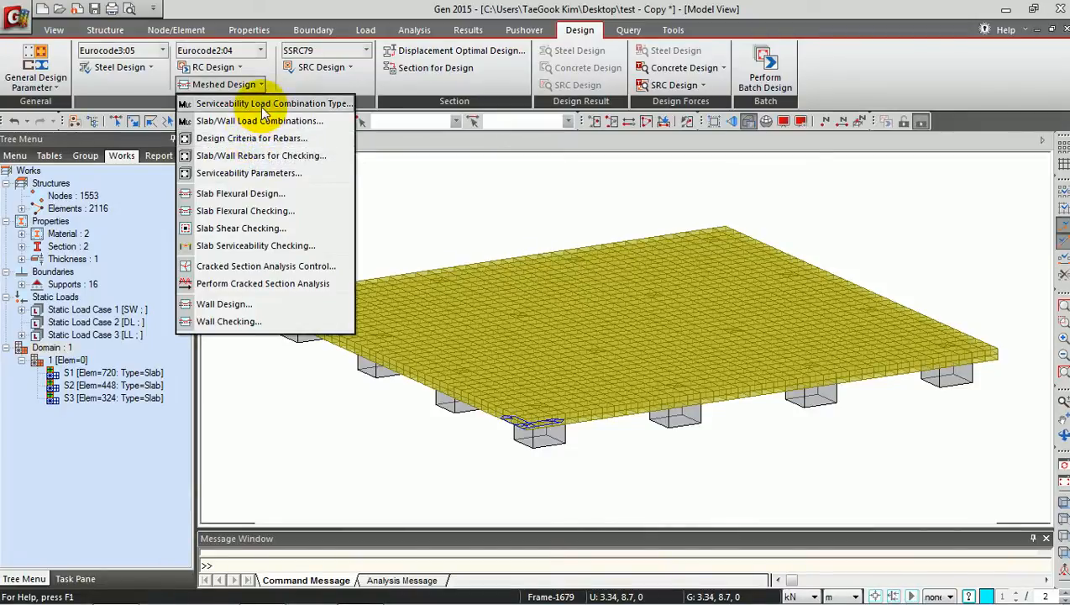
pyautogui.click(275, 104)
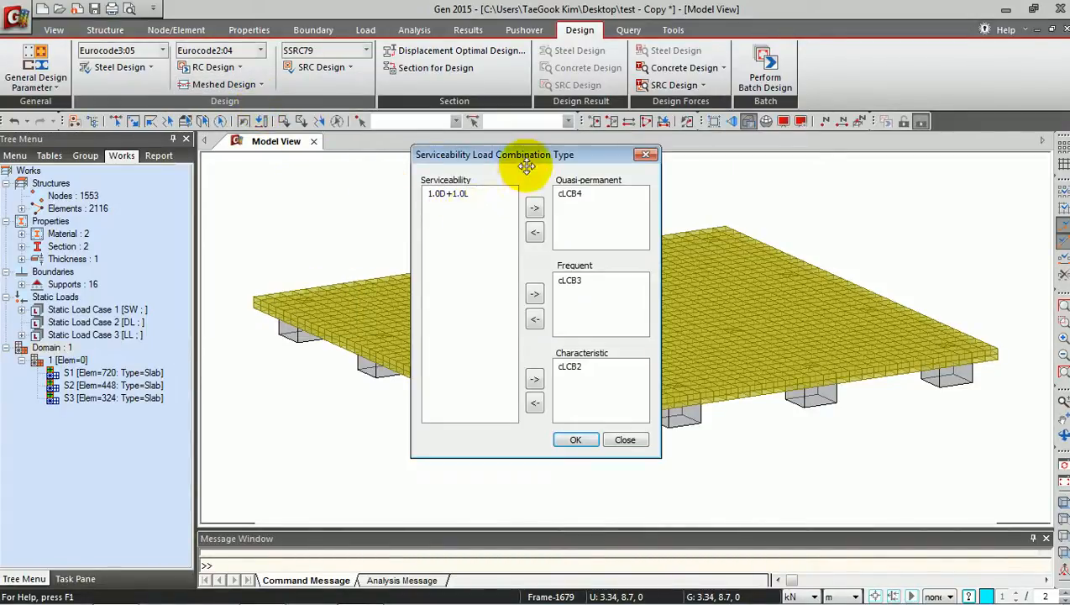
pyautogui.moveTo(454, 238)
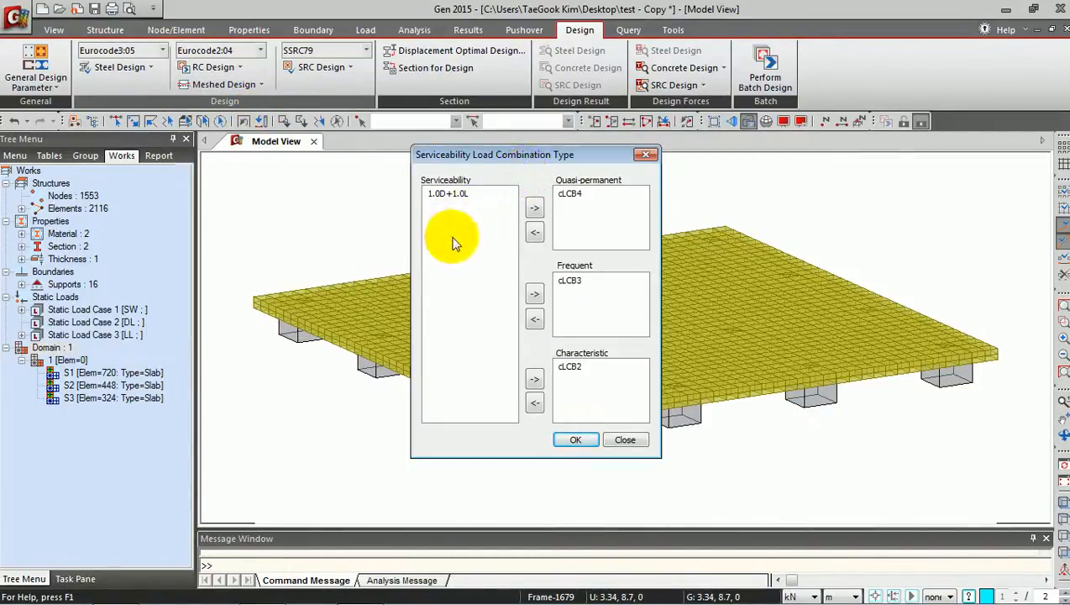
pyautogui.moveTo(463, 277)
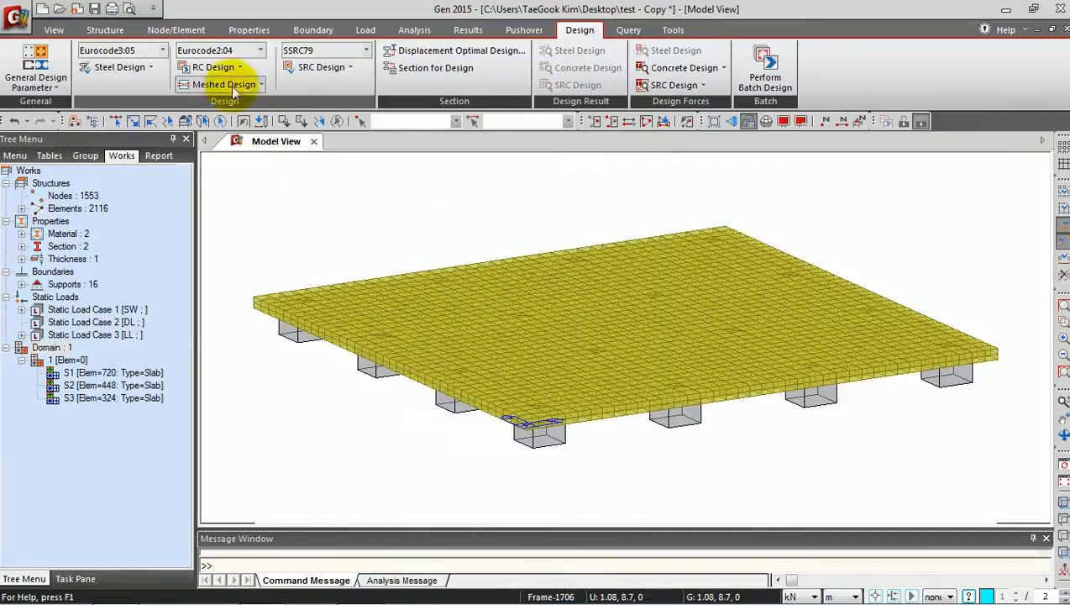
# Step: Review the slab/wall load combinations, marking cLCB4 as the serviceability combination, and confirm
pyautogui.click(223, 84)
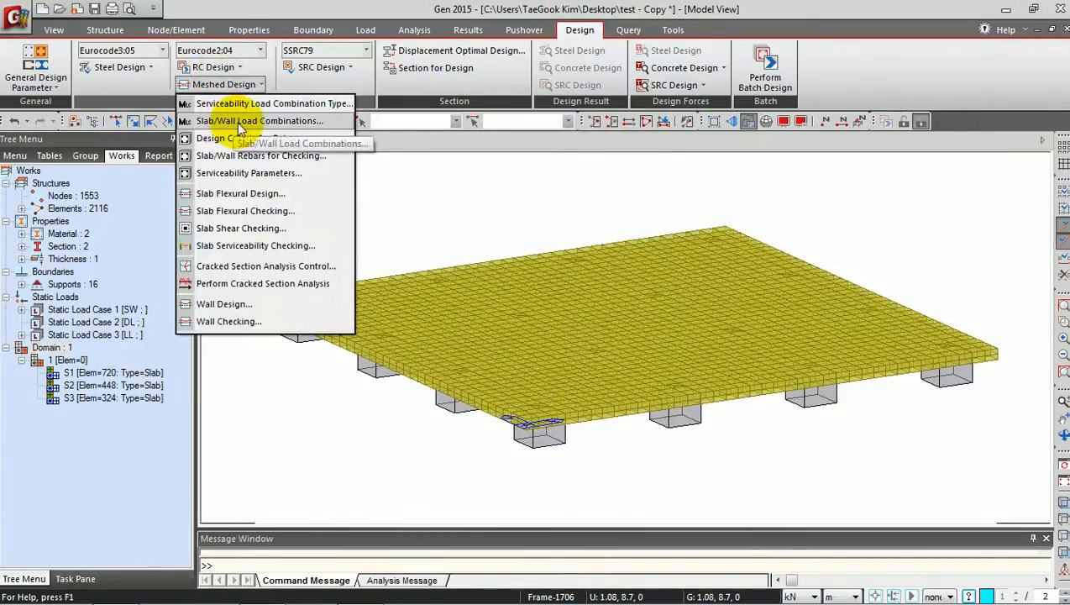
pyautogui.click(259, 121)
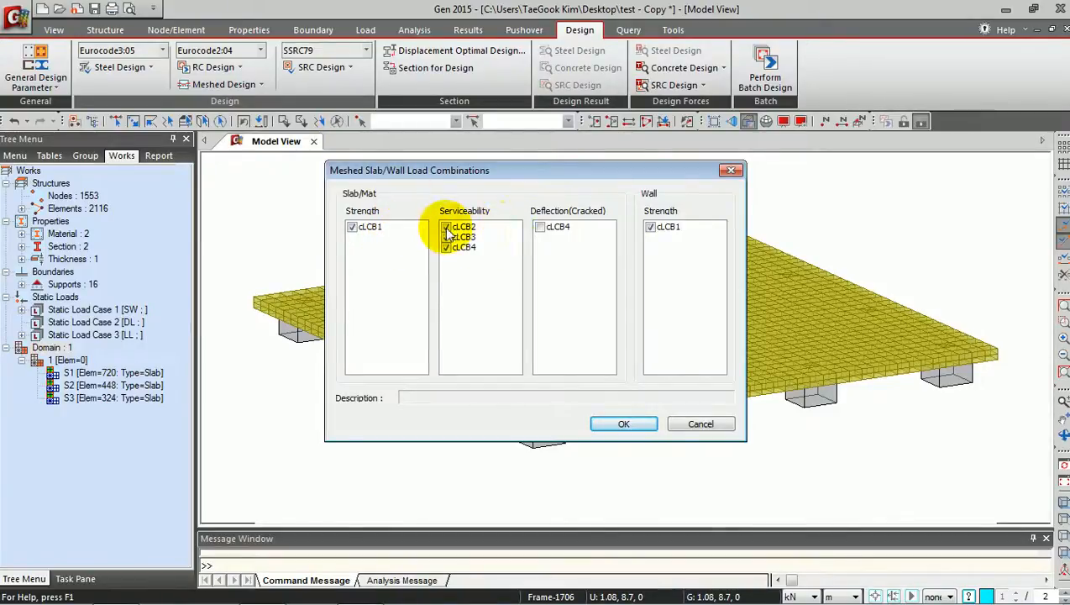
pyautogui.click(463, 245)
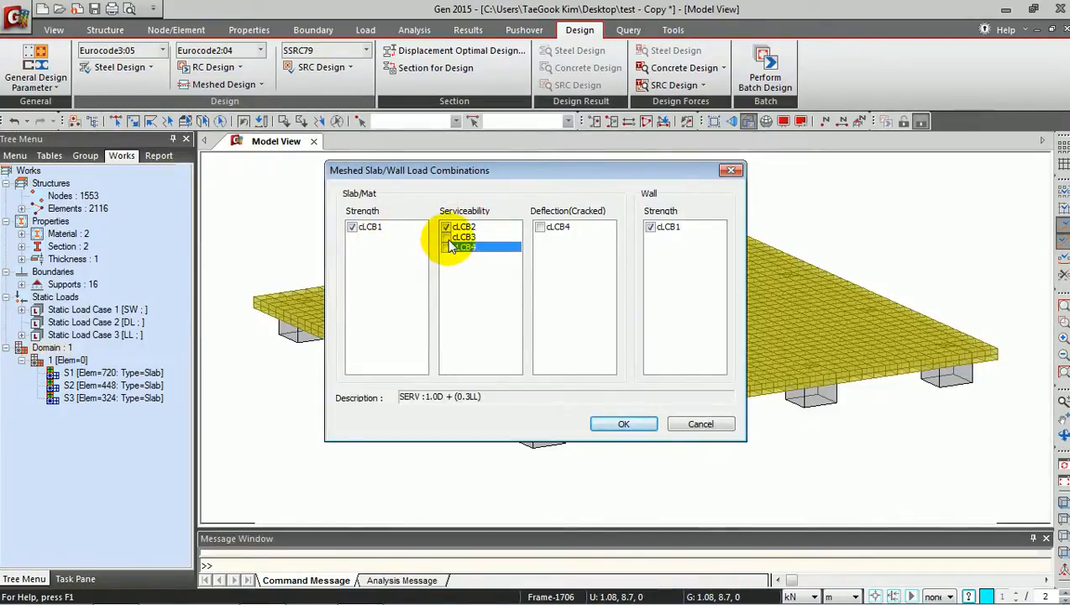
pyautogui.click(623, 423)
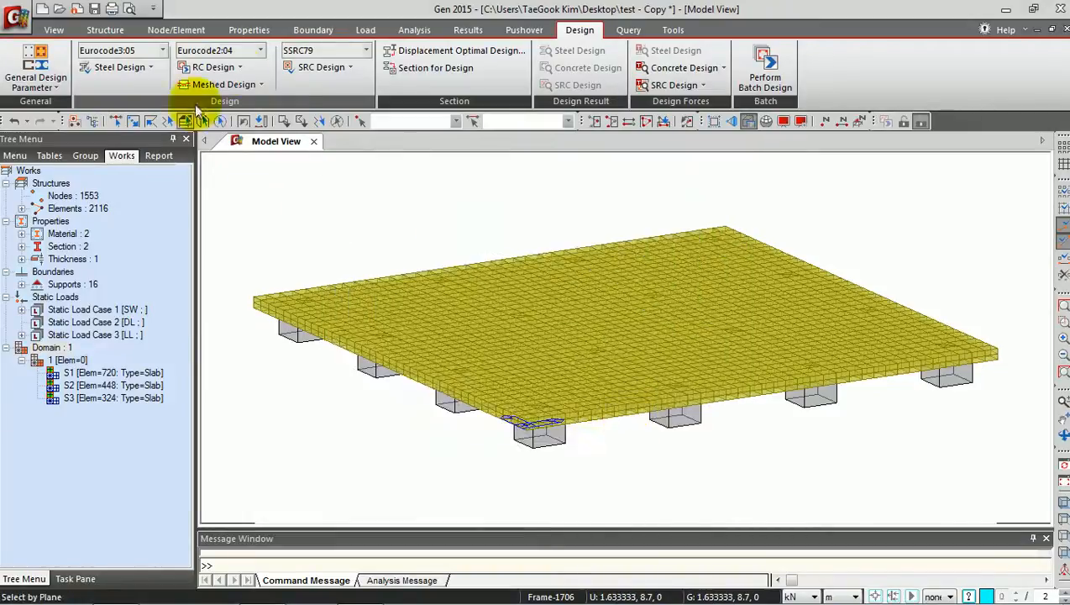
pyautogui.click(223, 84)
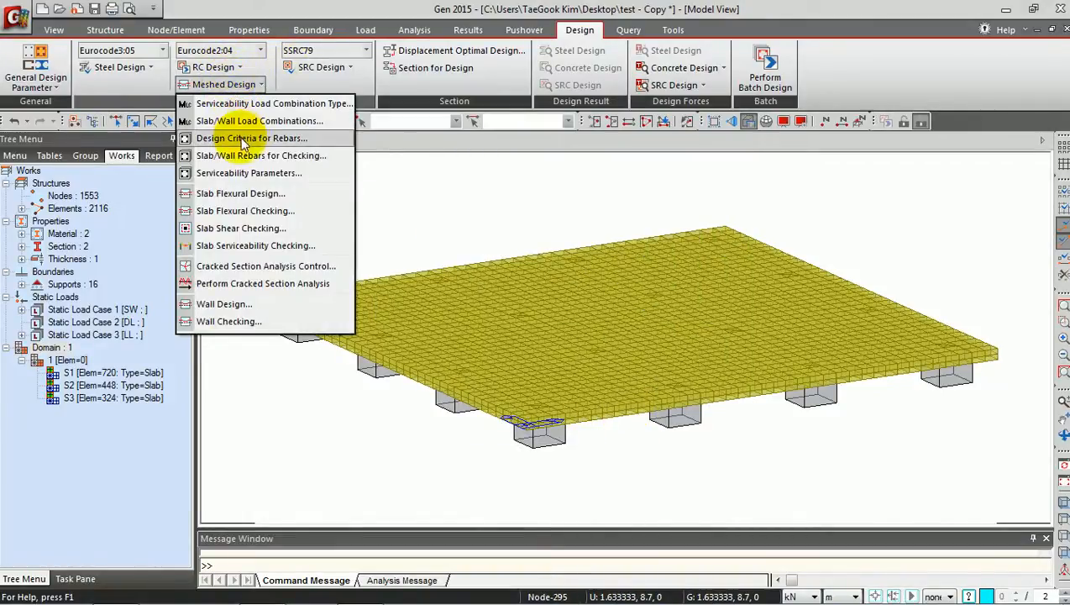
pyautogui.click(251, 138)
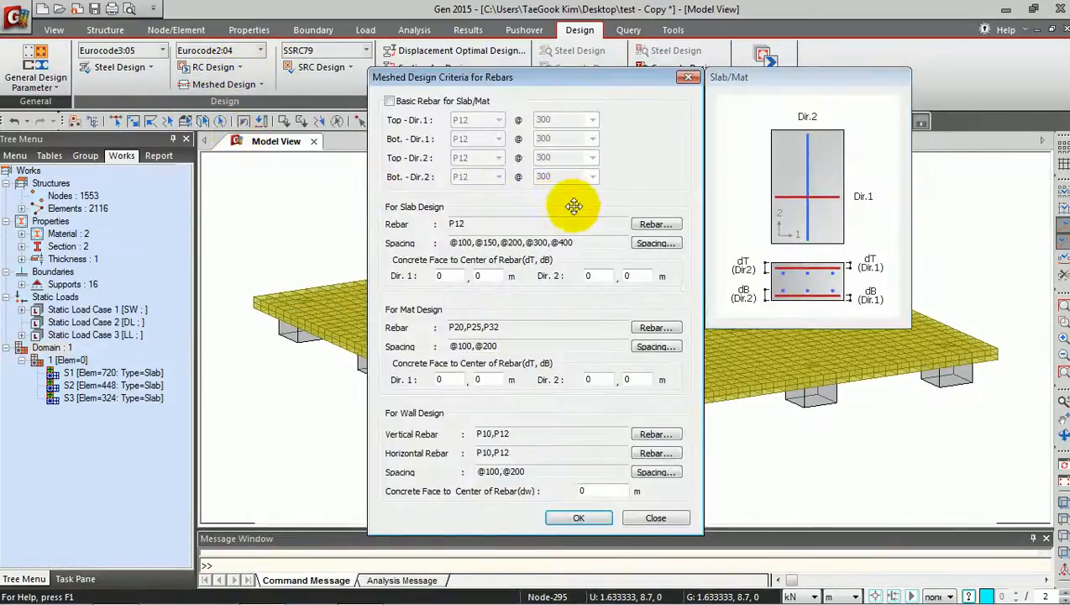
pyautogui.click(389, 101)
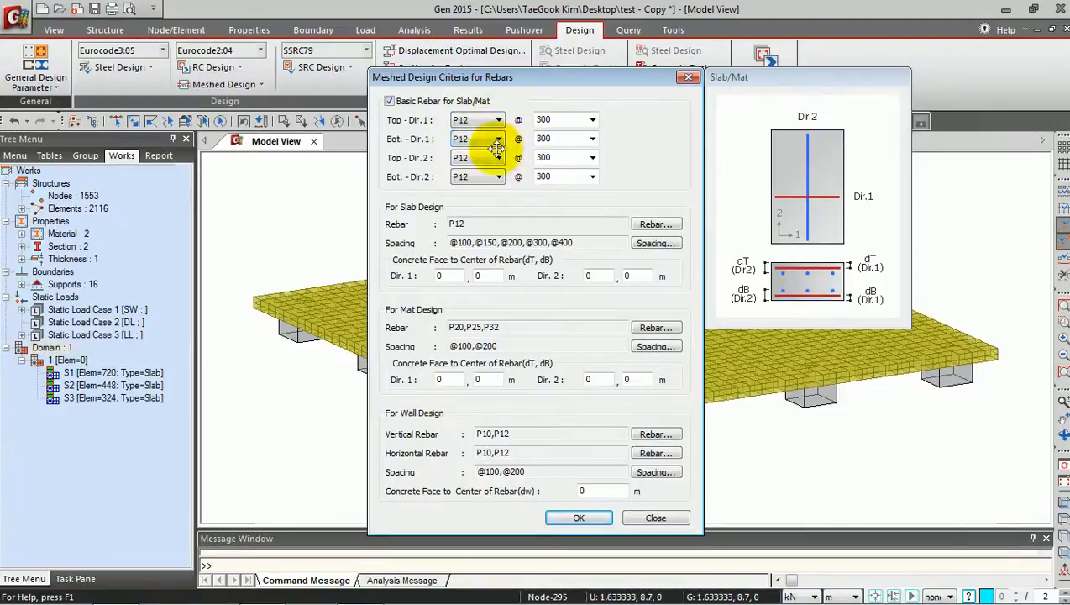
pyautogui.click(390, 101)
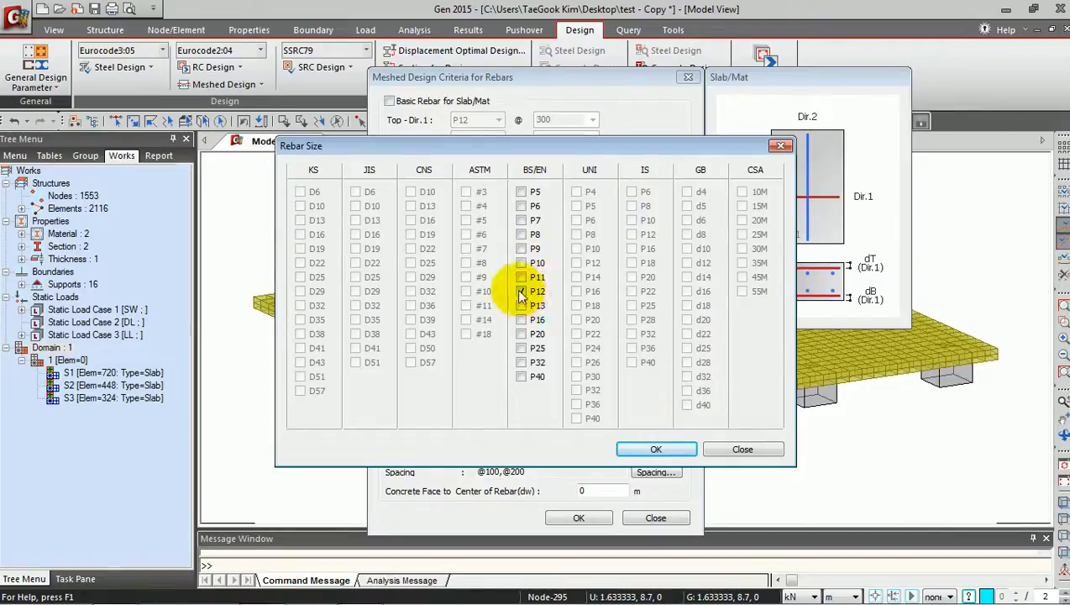
pyautogui.click(655, 448)
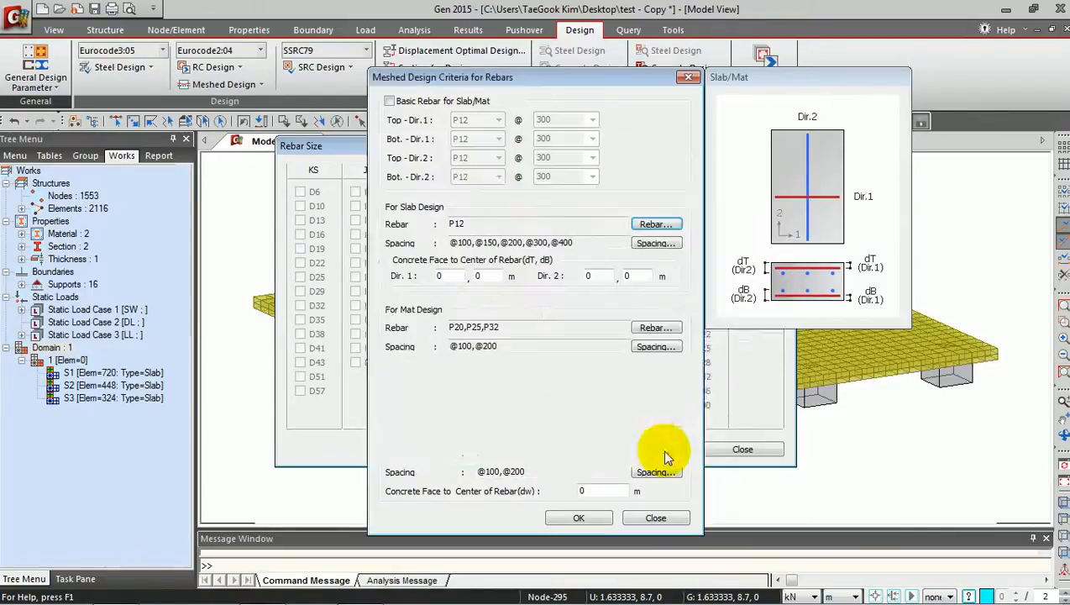
pyautogui.click(655, 517)
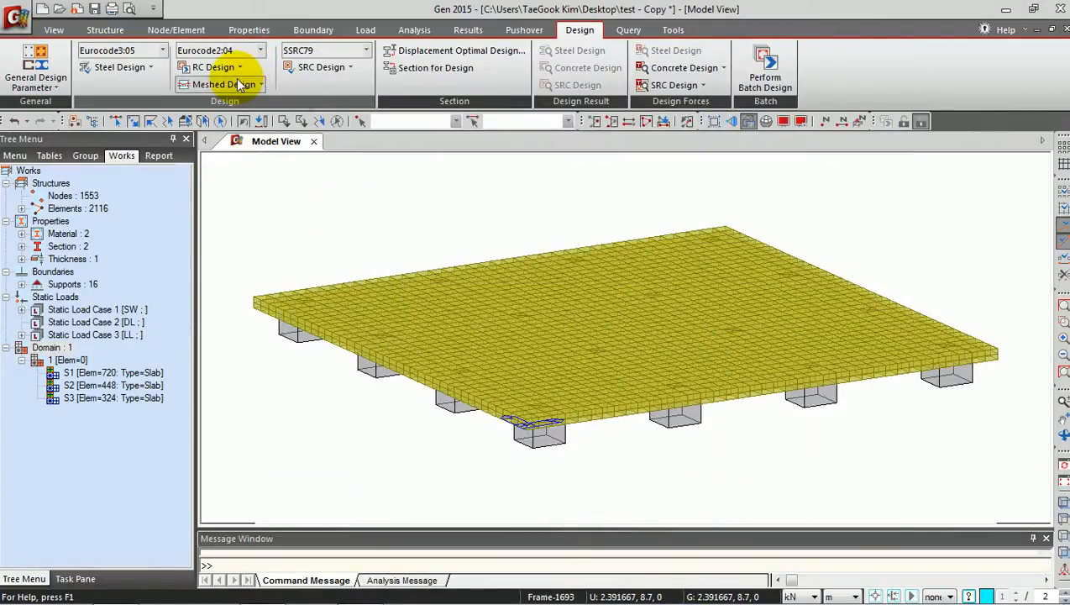
# Step: Bring up Slab Flexural Design for all combinations with Avg. Nodal smoothing and Rebar output
pyautogui.click(222, 84)
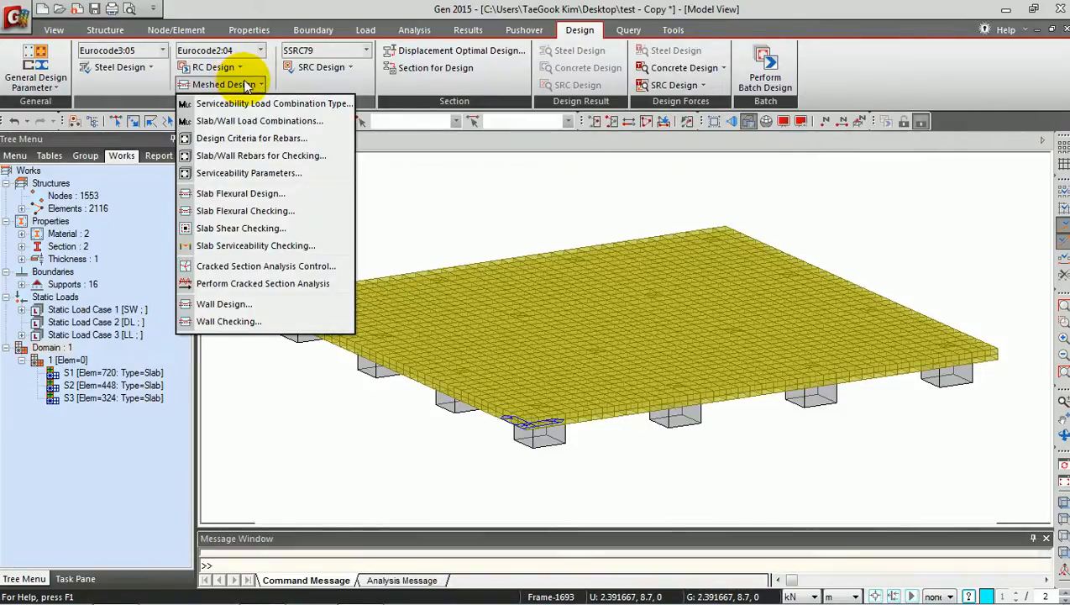
pyautogui.moveTo(242, 193)
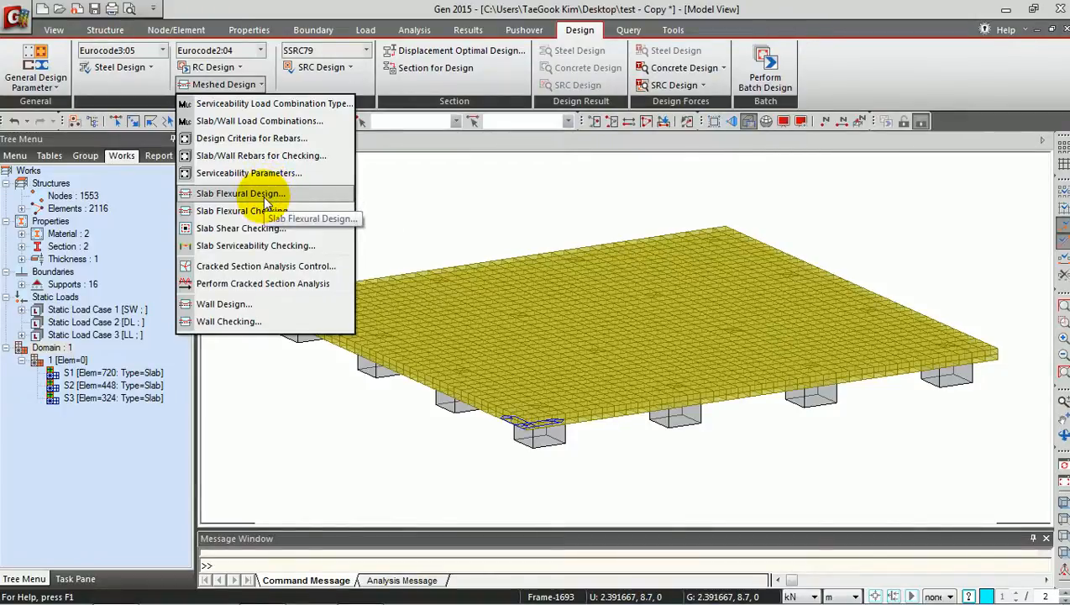
pyautogui.click(240, 193)
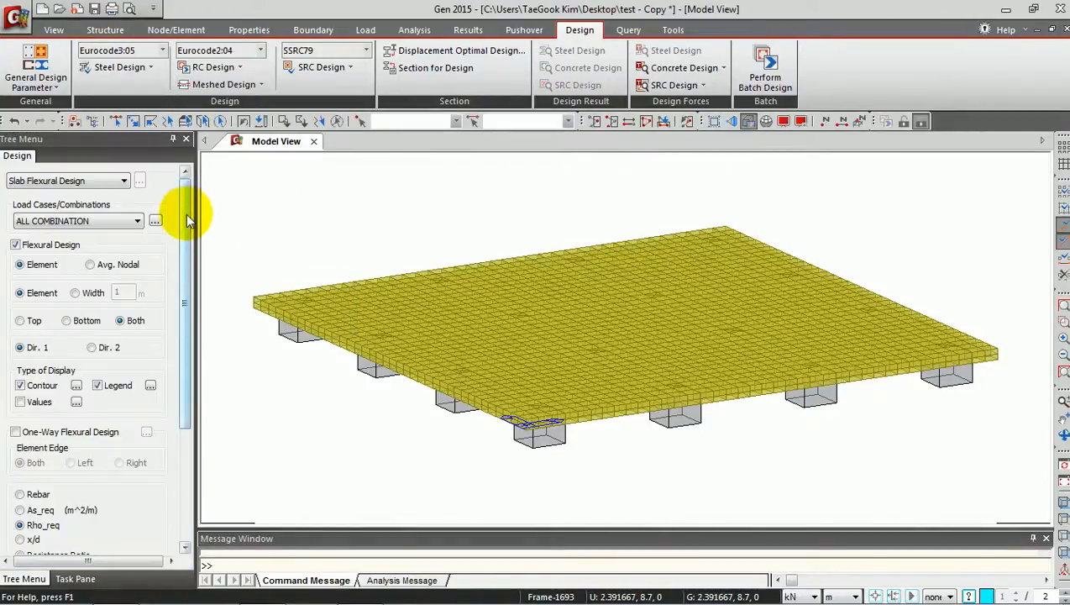
pyautogui.scroll(-3)
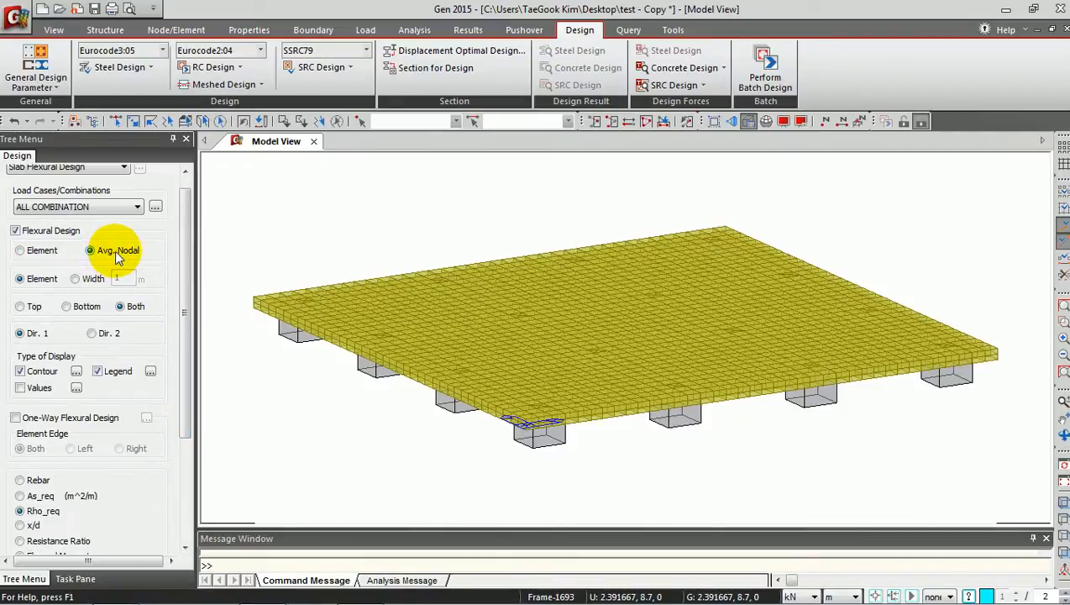
pyautogui.moveTo(163, 259)
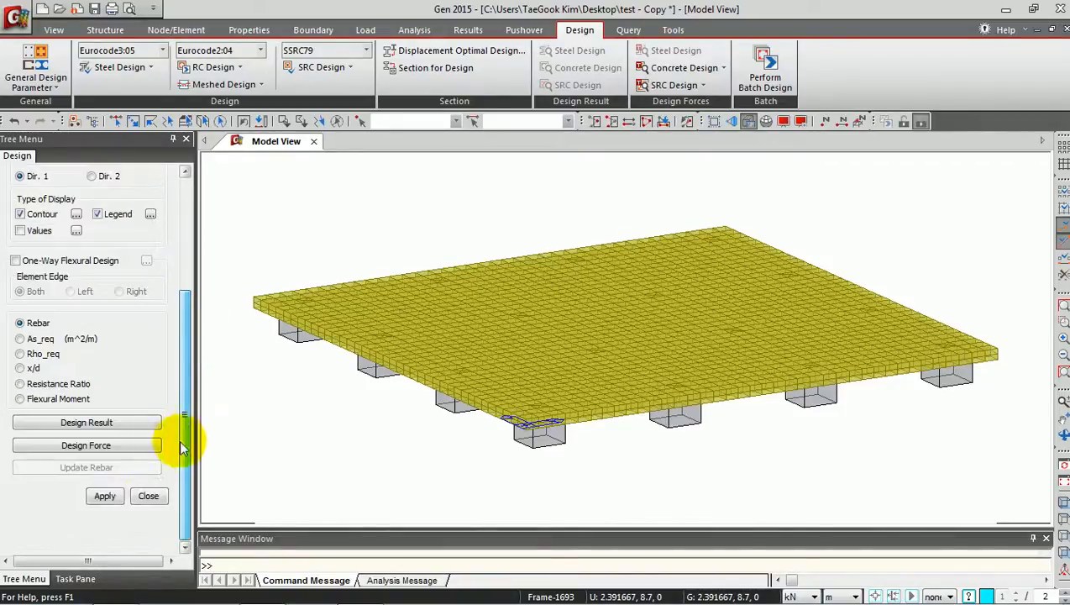
# Step: Apply to show the top-side direction 1 rebar contour for all combinations
pyautogui.click(104, 495)
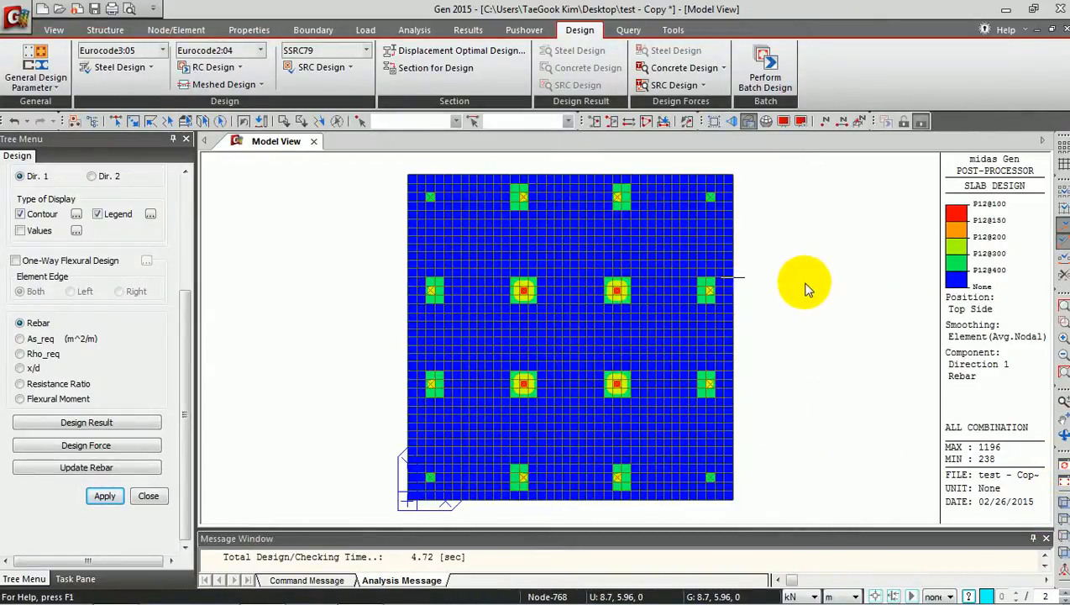
pyautogui.moveTo(853, 255)
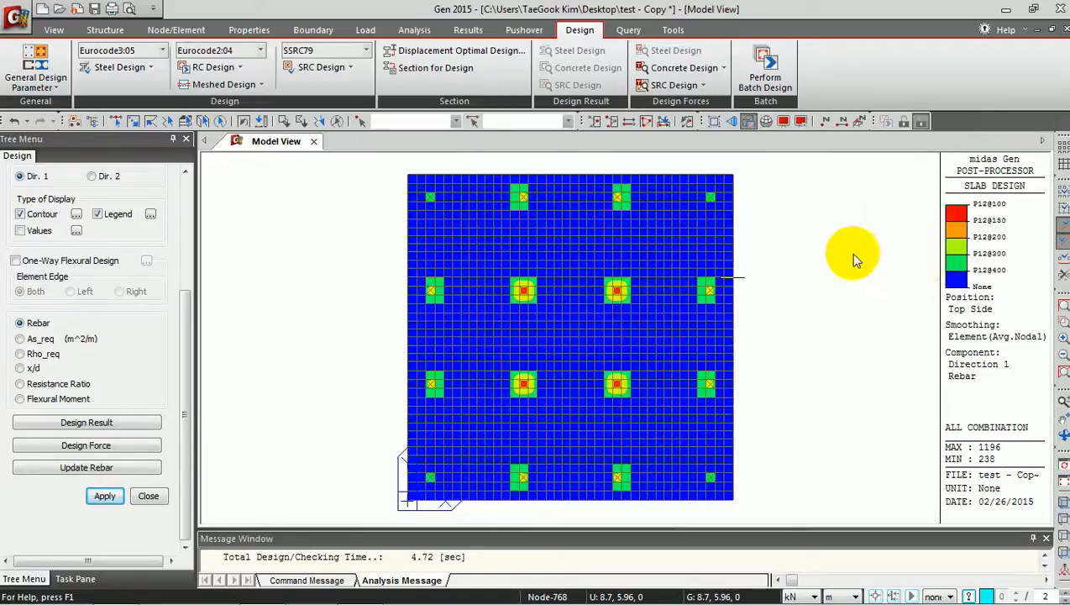
pyautogui.moveTo(761, 270)
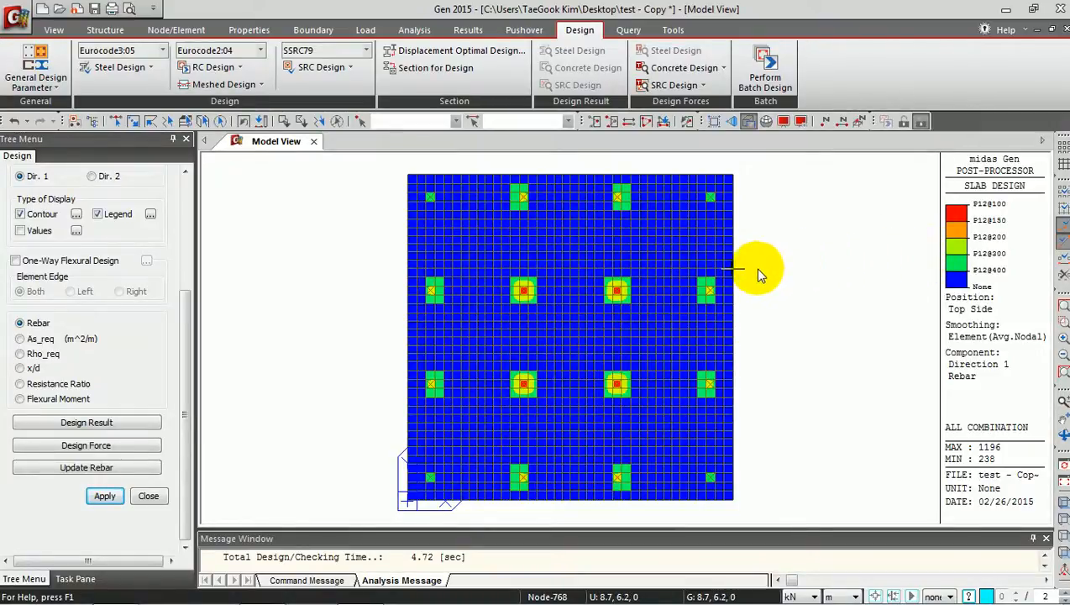
pyautogui.moveTo(244, 366)
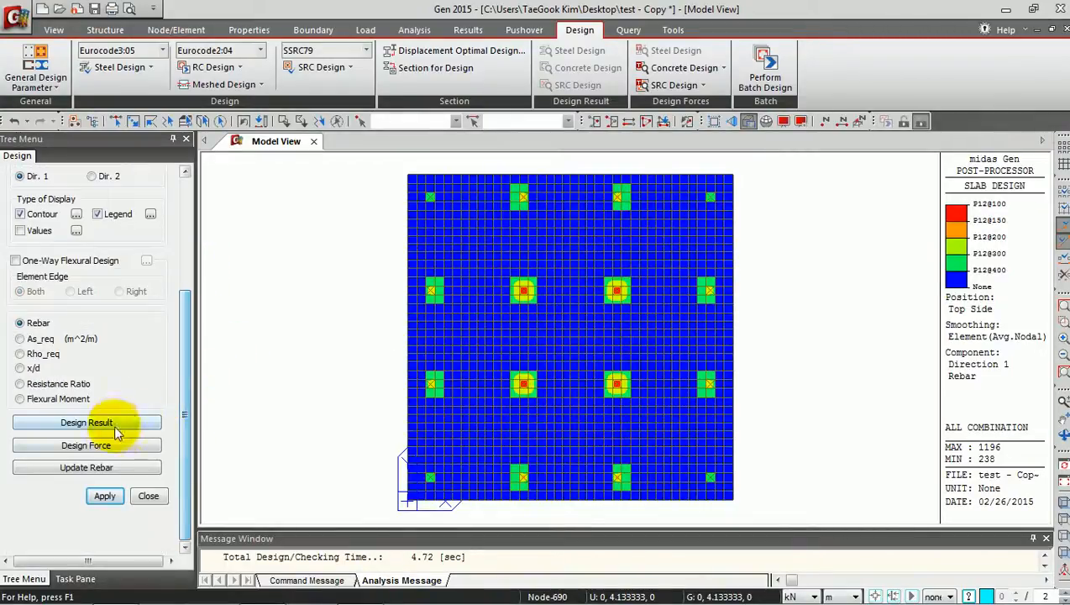
pyautogui.click(87, 445)
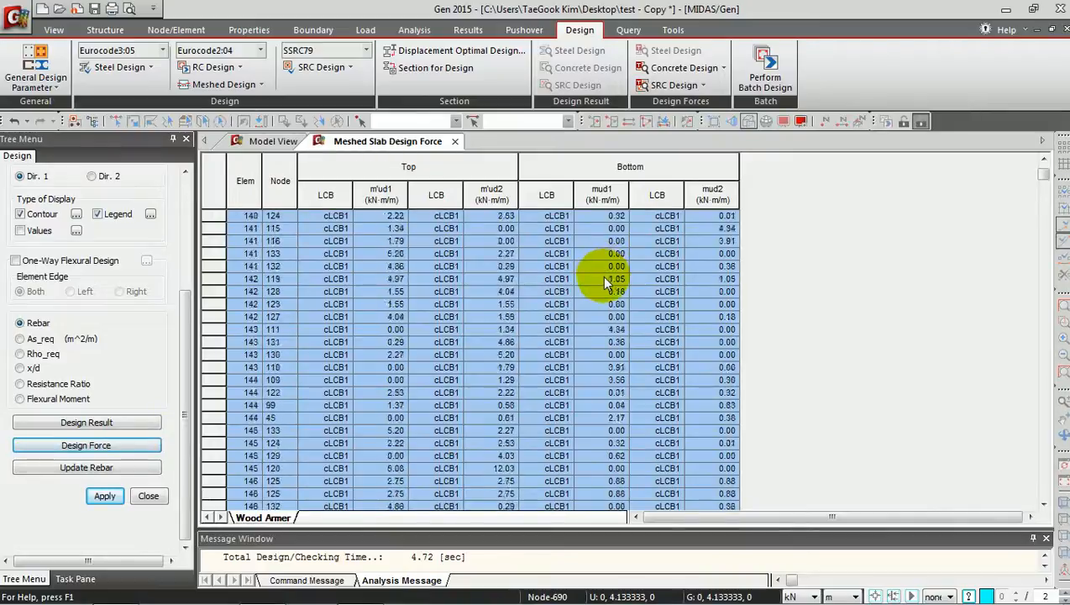
pyautogui.click(273, 141)
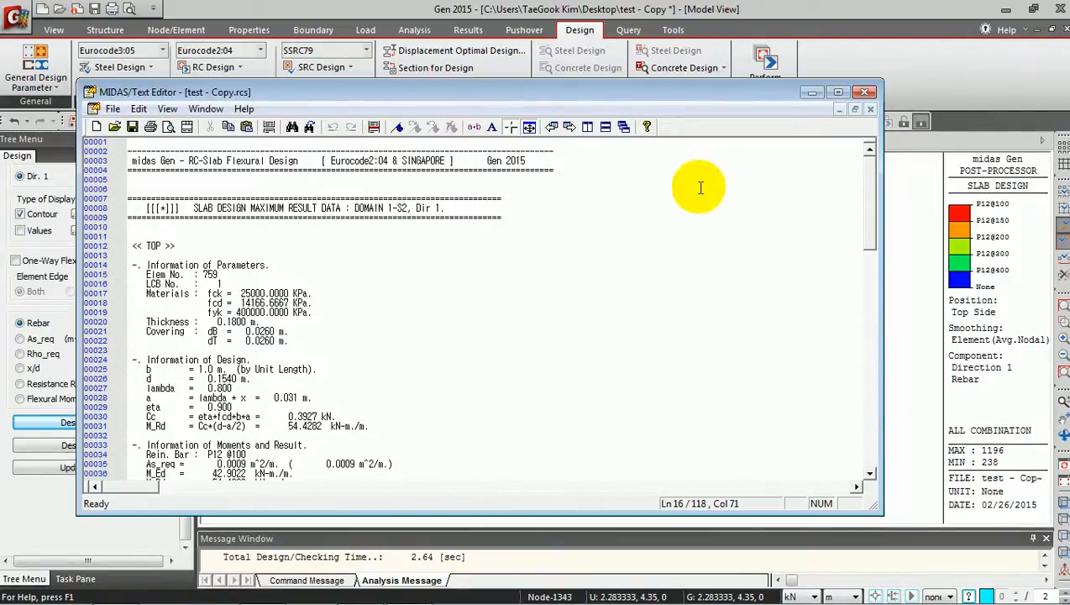
pyautogui.click(870, 109)
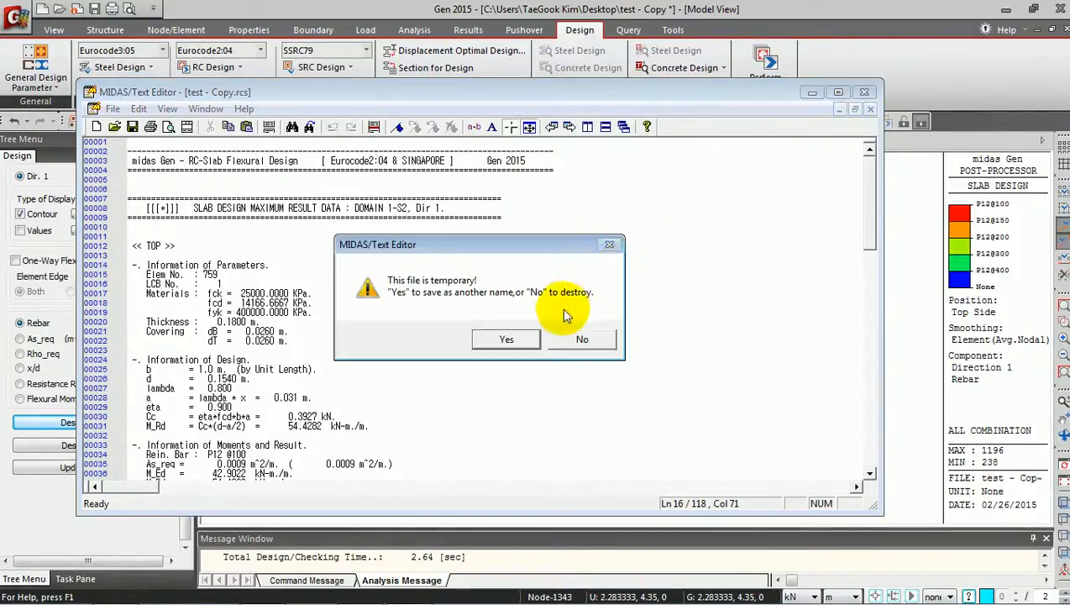
pyautogui.click(581, 339)
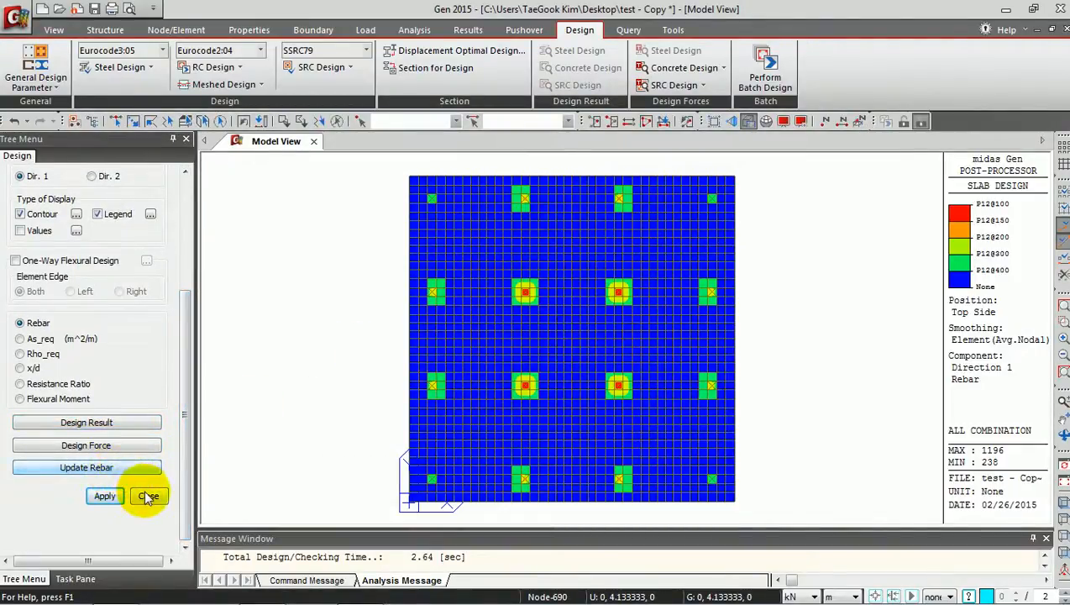
# Step: Close flexural design and select the S1 top-direction rebar entry under Rebar Data > Meshed Slab
pyautogui.click(148, 495)
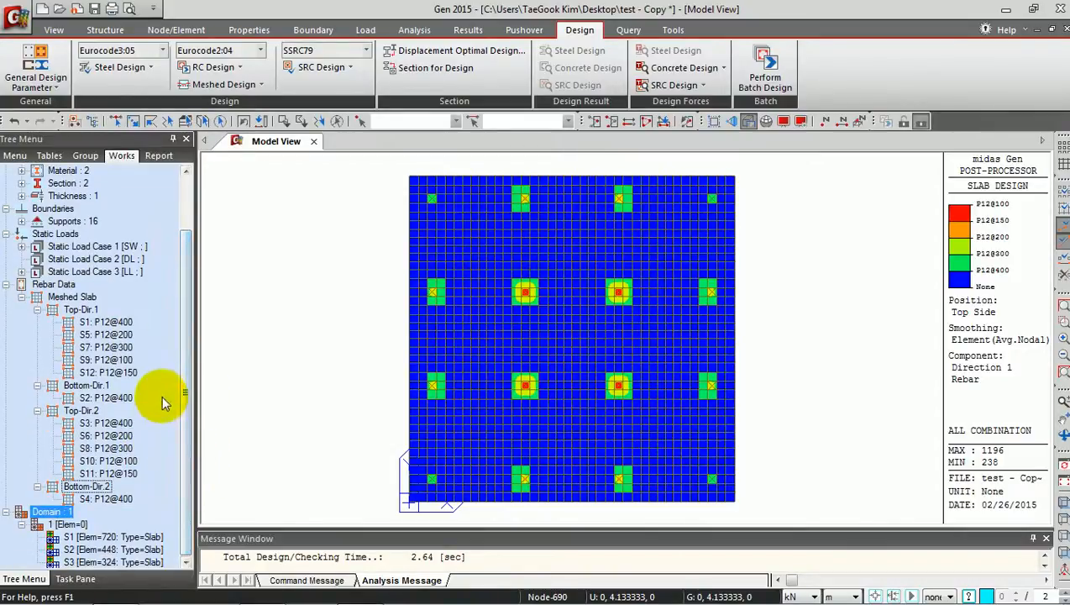
pyautogui.click(104, 323)
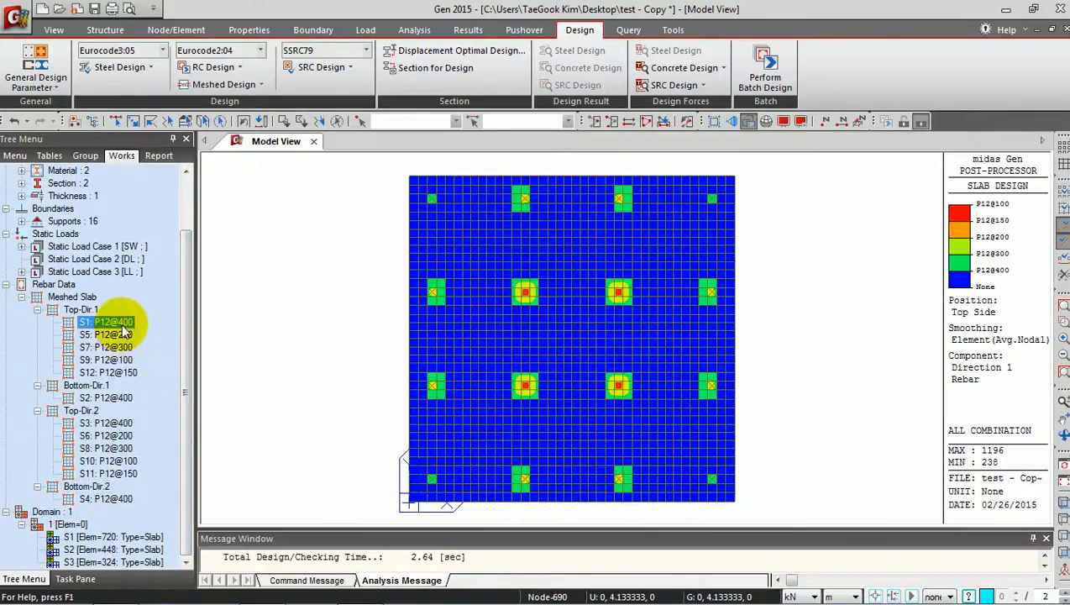
pyautogui.click(104, 332)
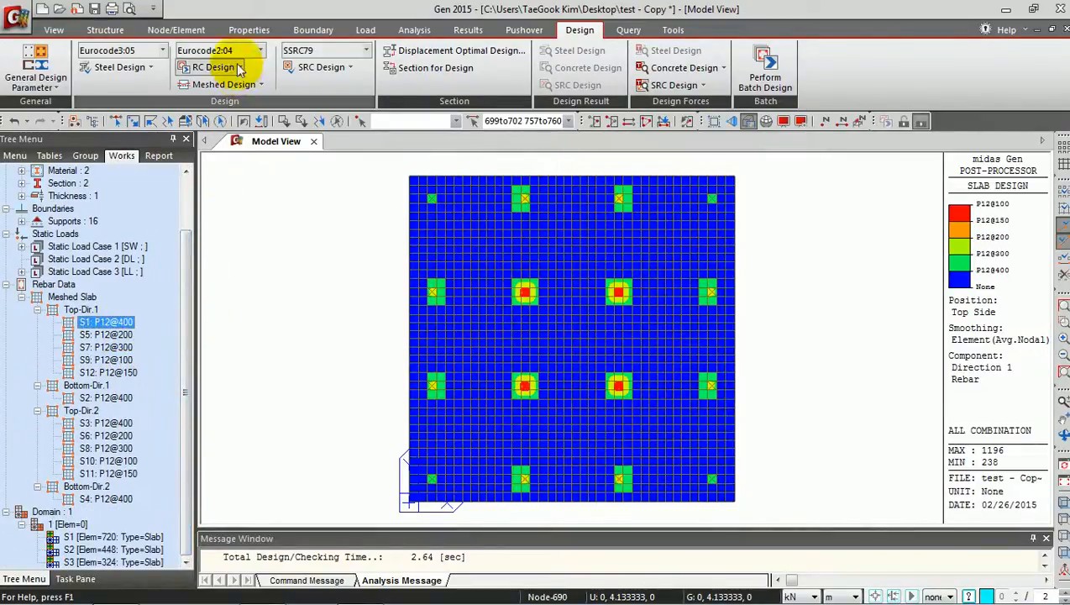
pyautogui.click(223, 84)
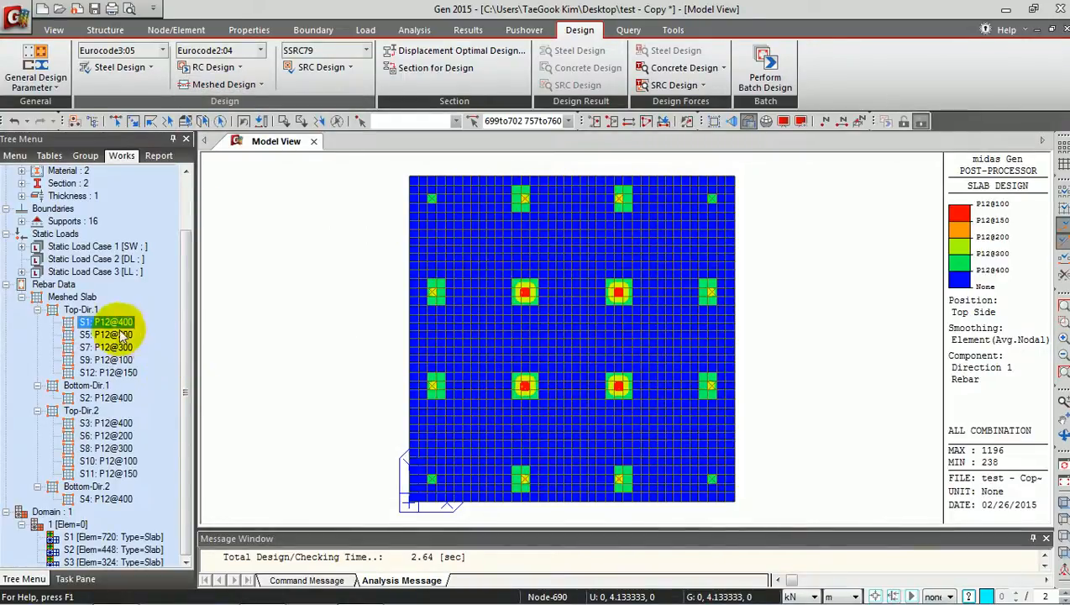
# Step: Define top direction-1 checking rebar T1-S1 as P12@150
pyautogui.rightClick(109, 322)
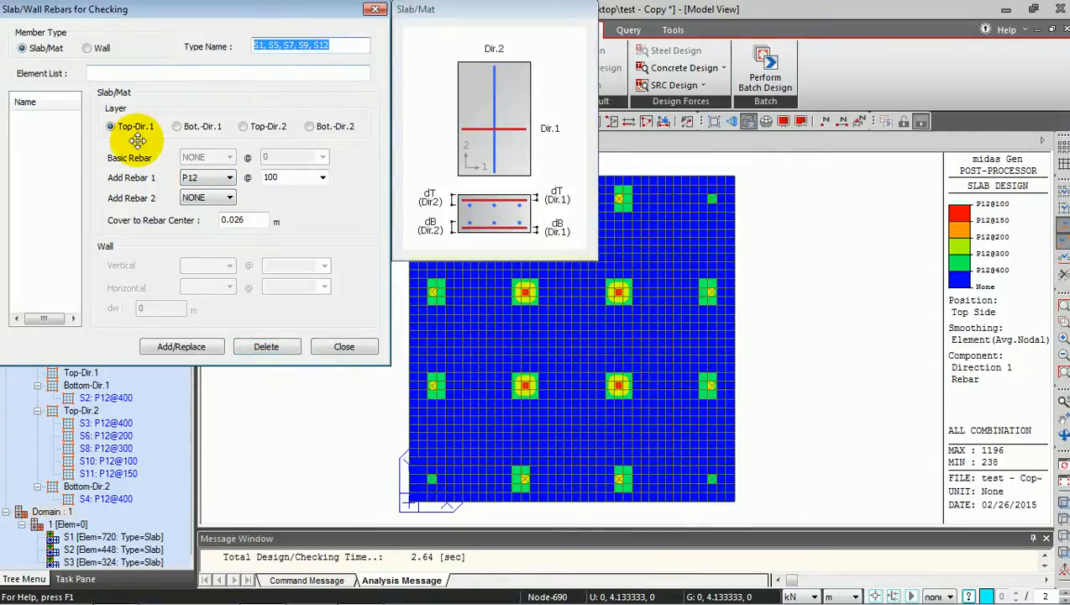
pyautogui.write('T1-S1')
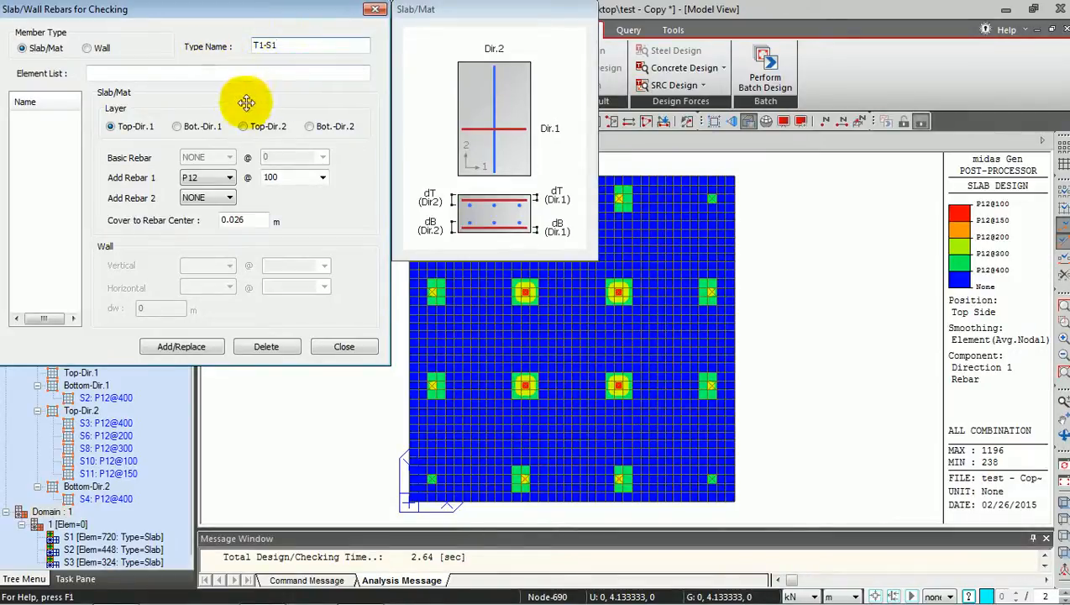
pyautogui.click(322, 178)
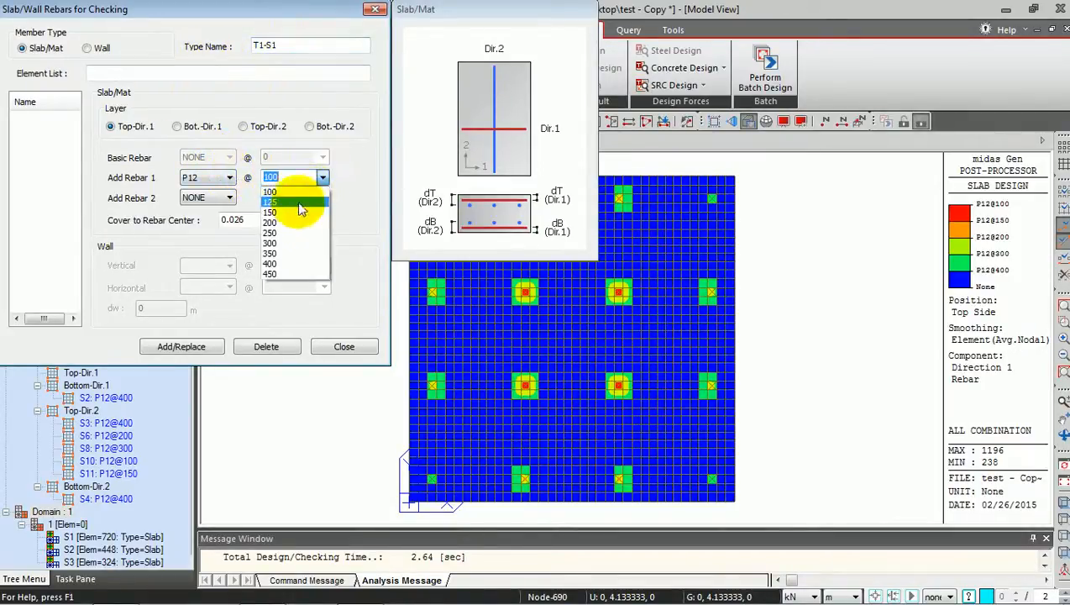
pyautogui.click(269, 211)
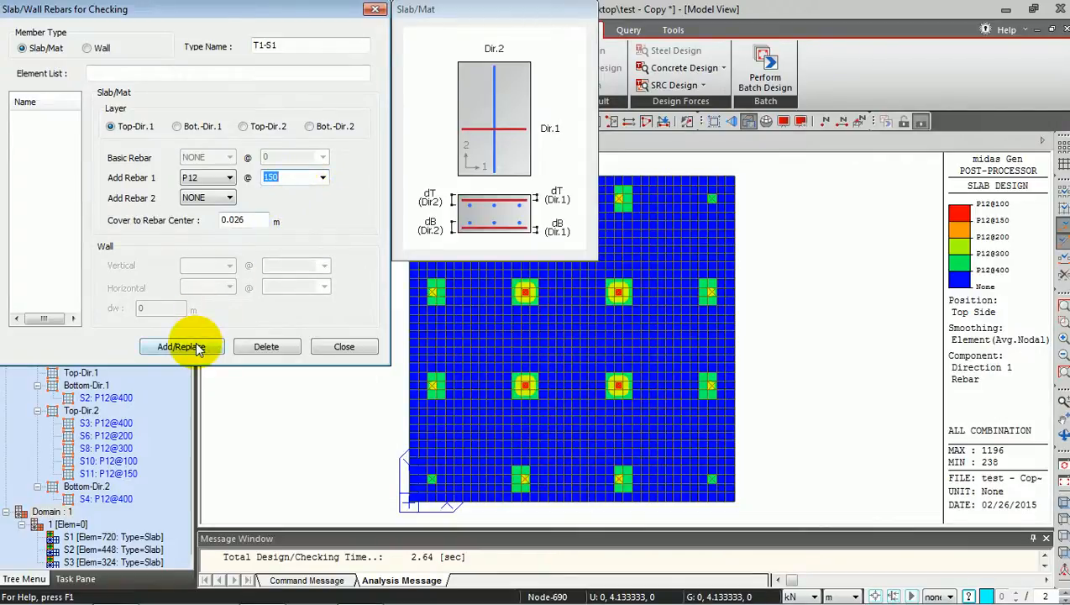
pyautogui.click(181, 346)
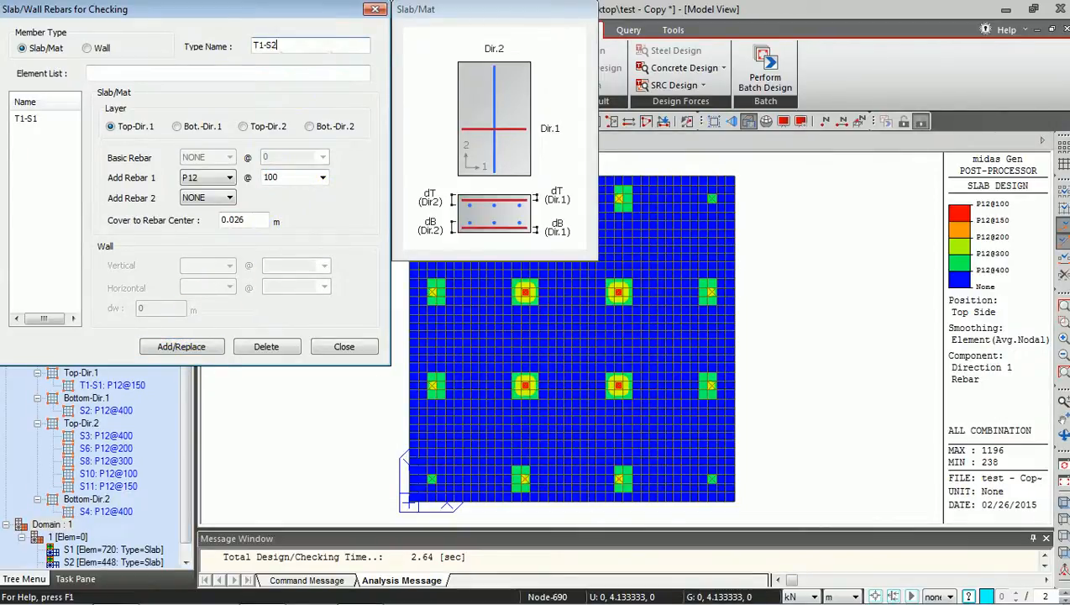
# Step: Add T1-S2 at P12@300 and T1-S3 at P5@400, then move to the bottom direction-1 rebars
pyautogui.click(323, 178)
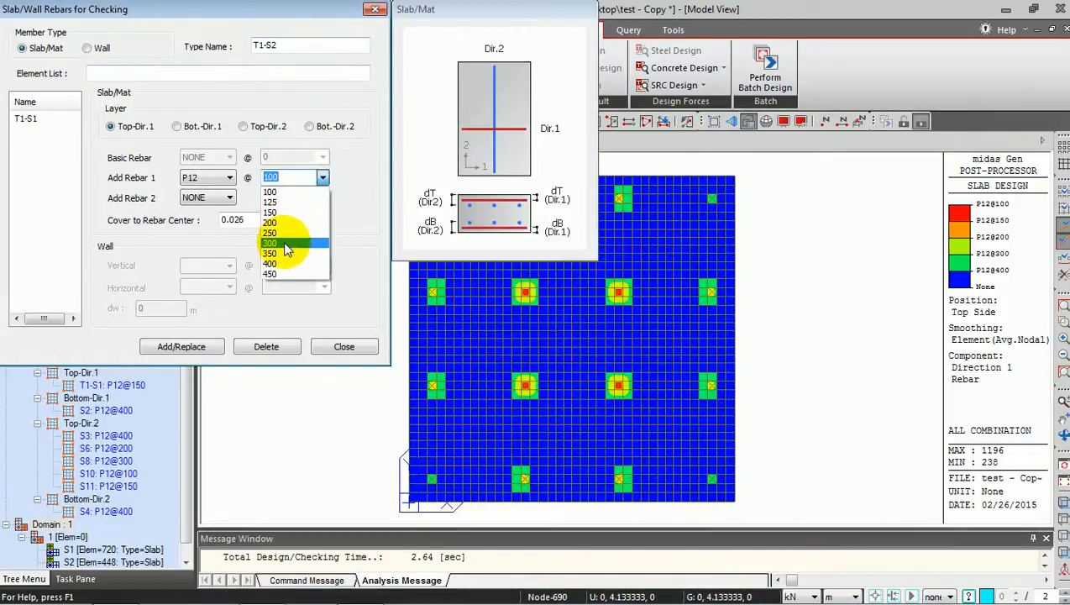
pyautogui.click(182, 346)
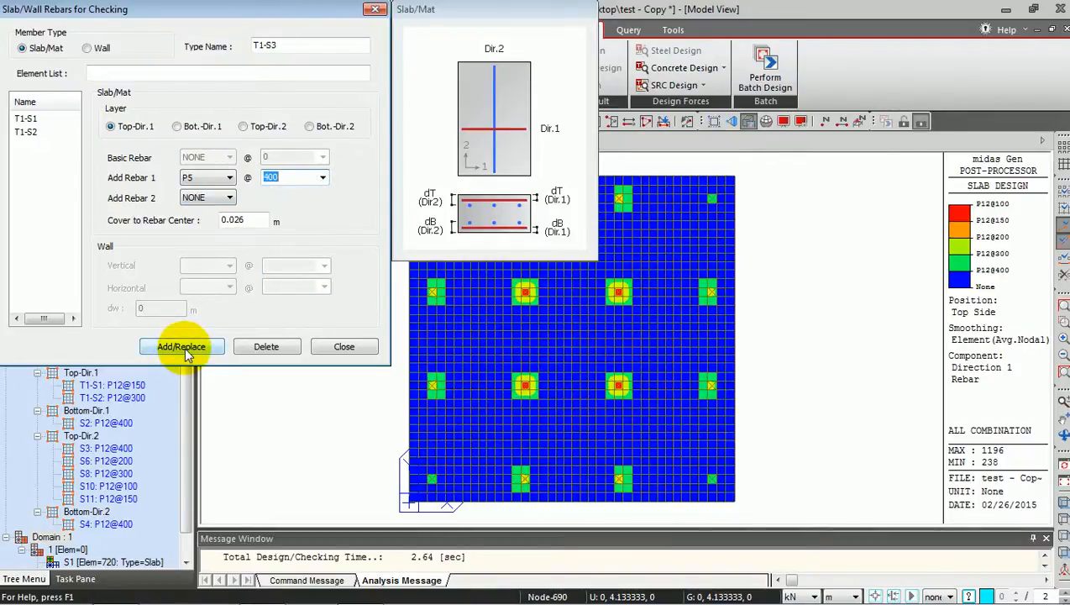
pyautogui.click(181, 346)
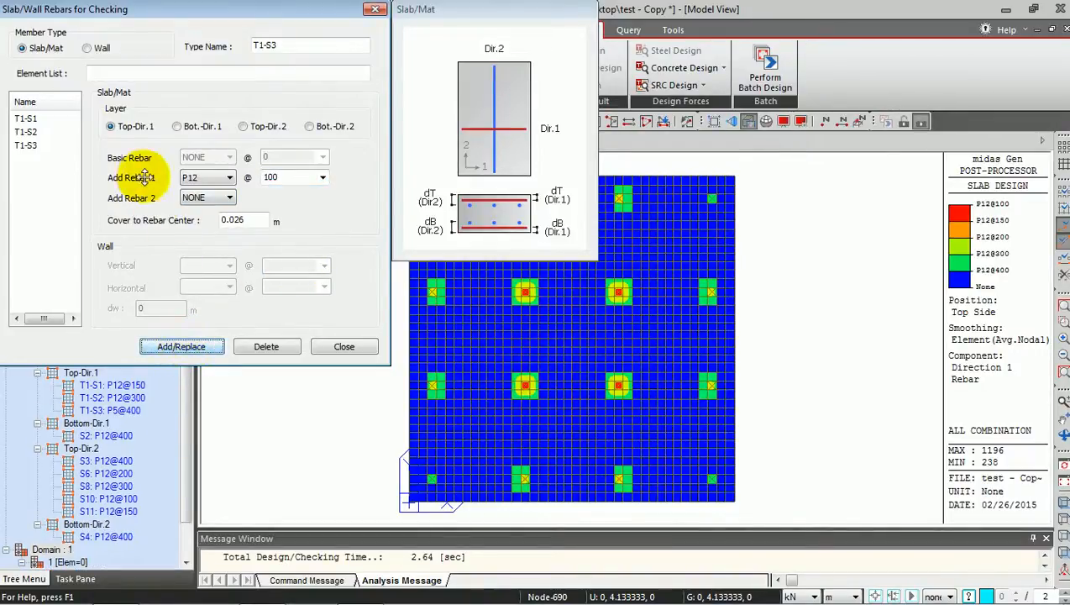
pyautogui.click(176, 126)
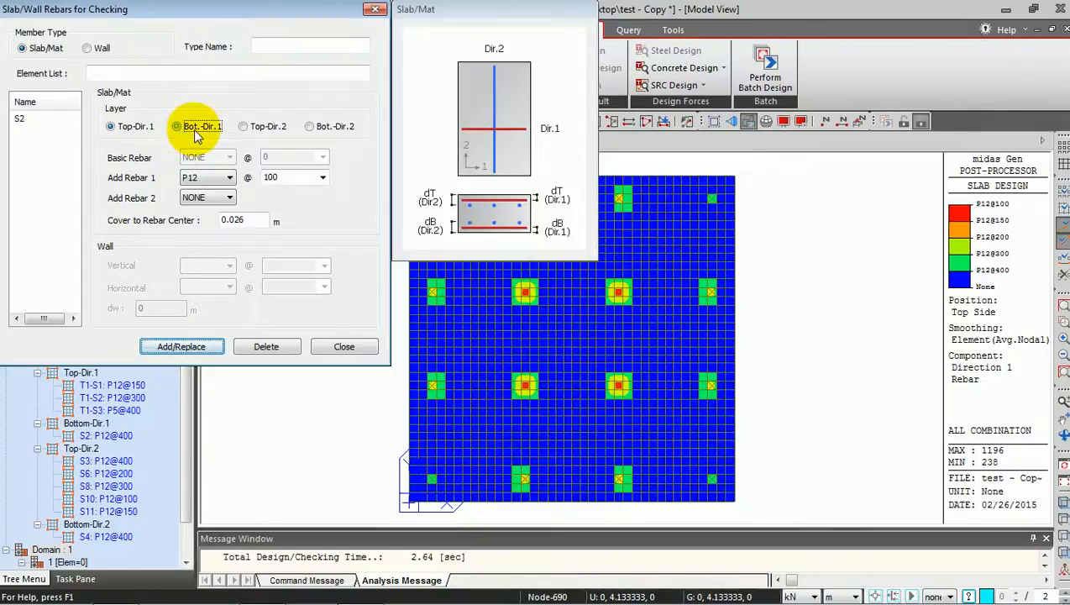
# Step: Add top direction-2 rebars T2-S1 P12@150, T2-S2 P12@300 and T2-S3 P5@400
pyautogui.click(20, 117)
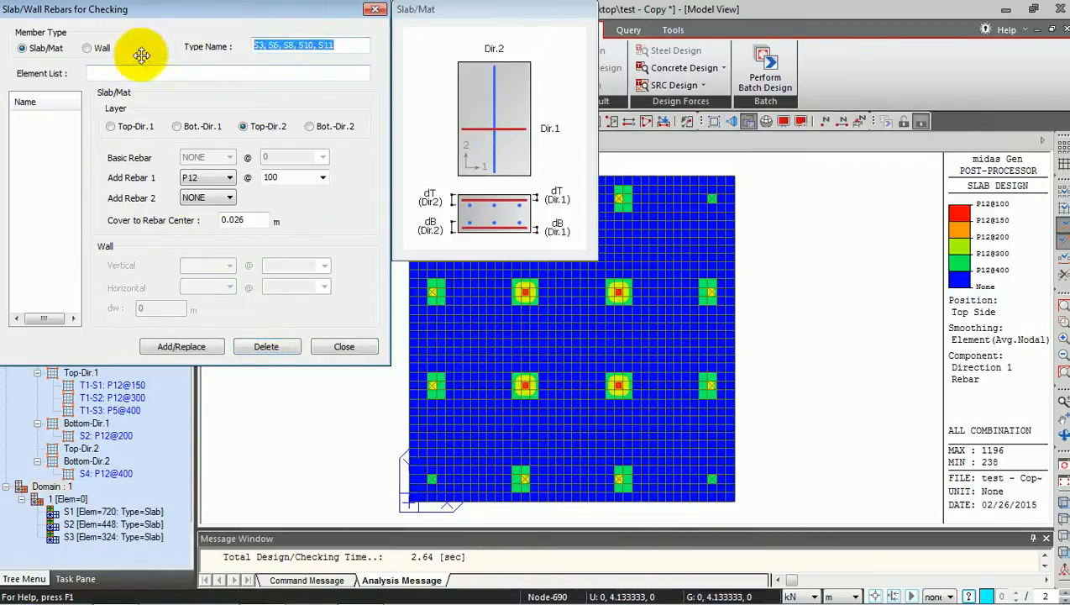
pyautogui.write('T2-S1')
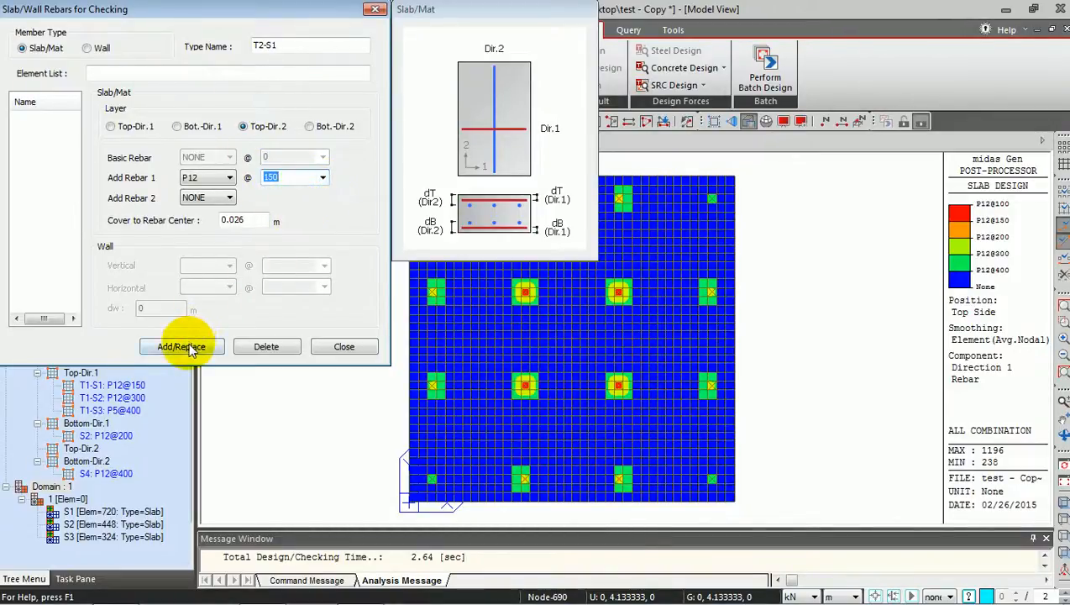
pyautogui.click(182, 346)
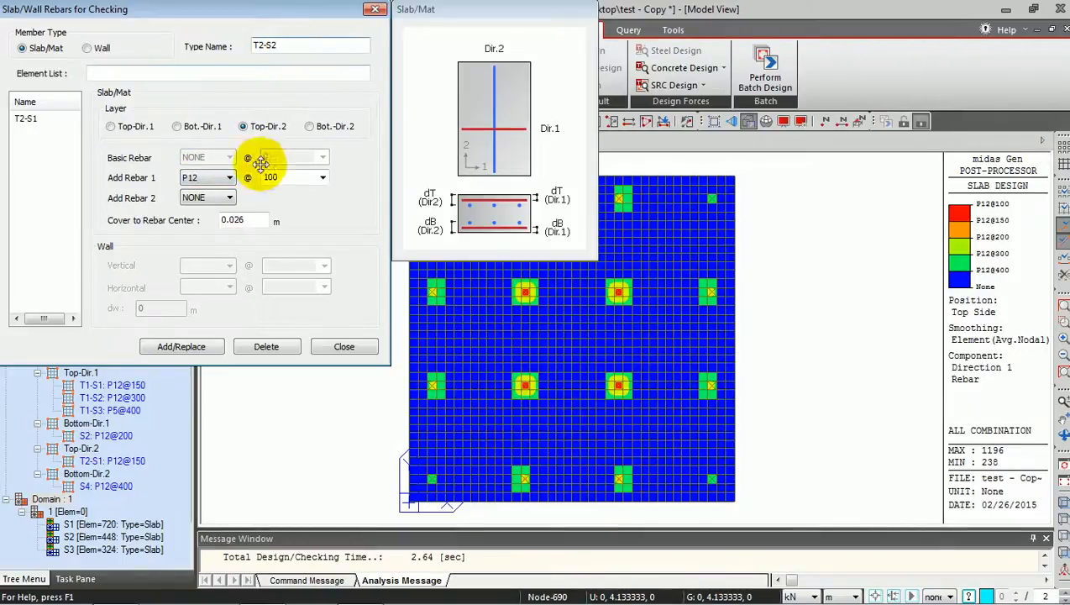
pyautogui.click(323, 178)
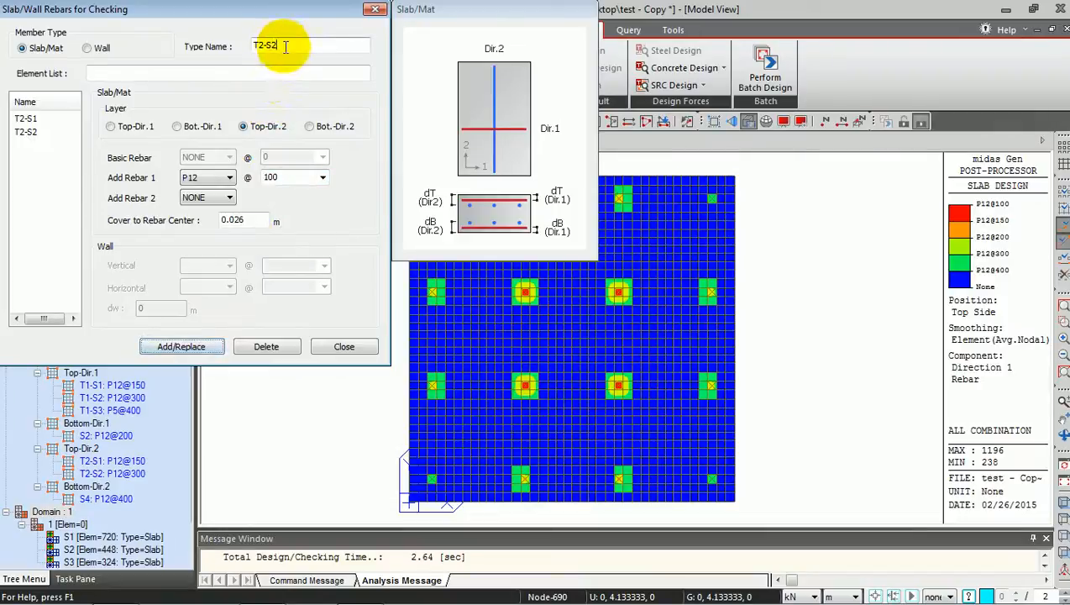
pyautogui.click(228, 178)
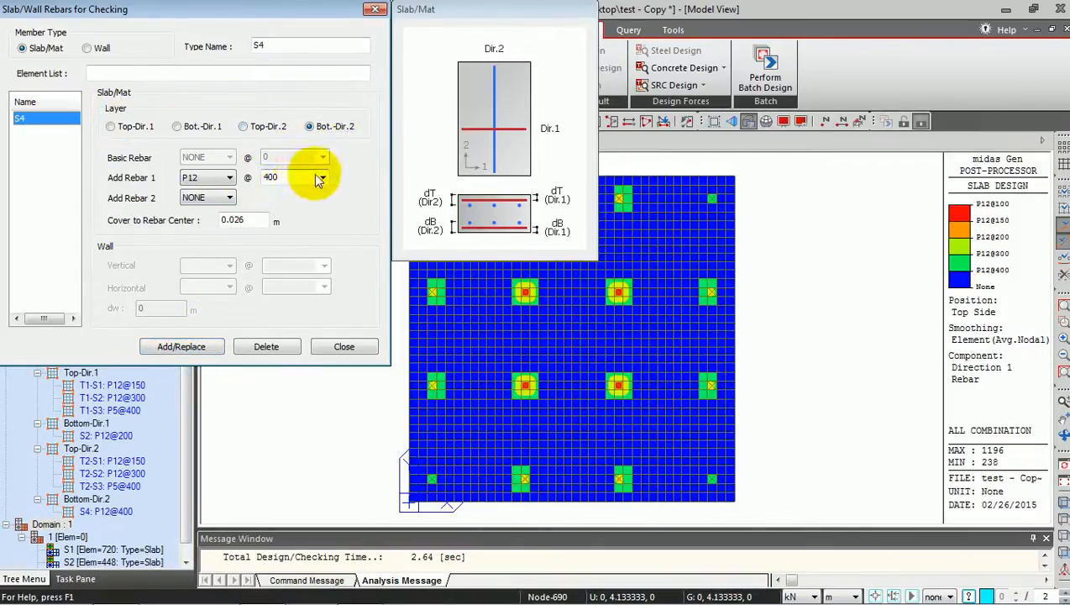
# Step: Set bottom rebars S2 and S4 to P12@200 and close the rebar settings
pyautogui.click(322, 178)
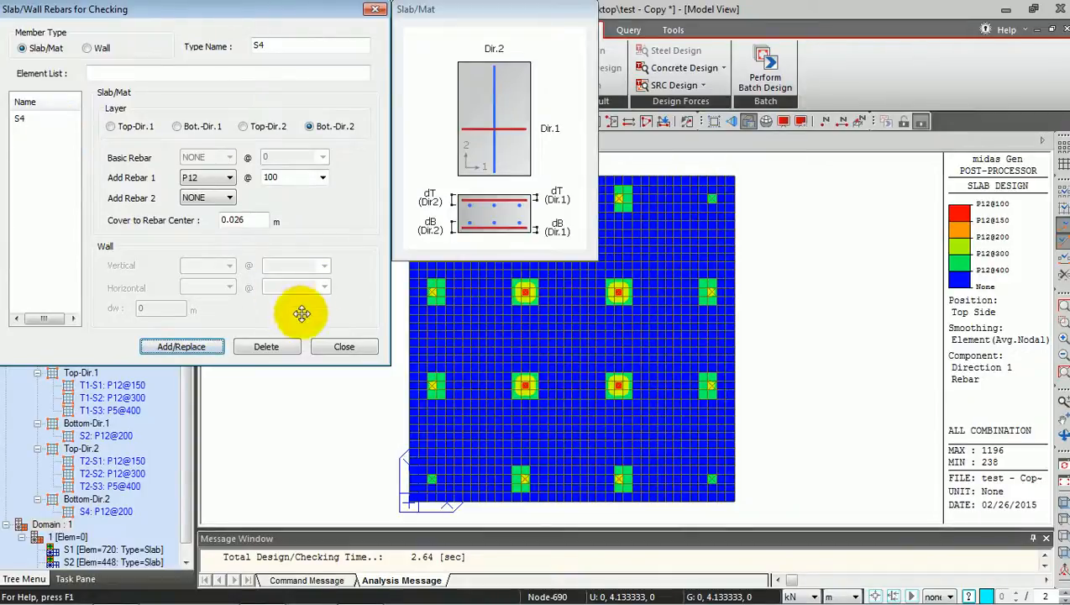
pyautogui.click(342, 346)
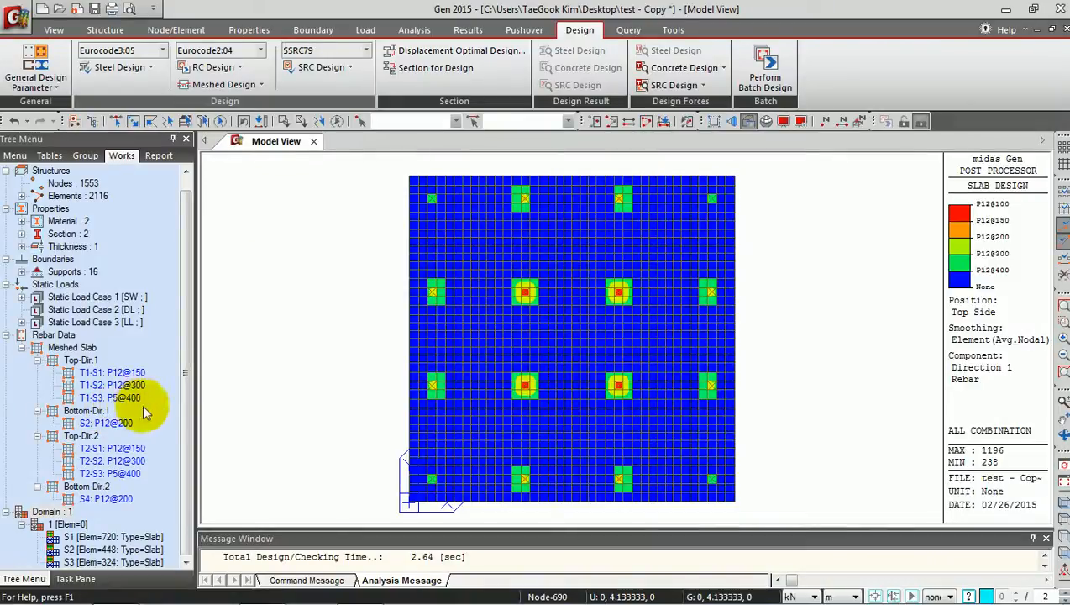
# Step: Assign checking rebars T1-S11 to T1-S31 to domain elements S1–S3 under bottom direction 1
pyautogui.click(114, 538)
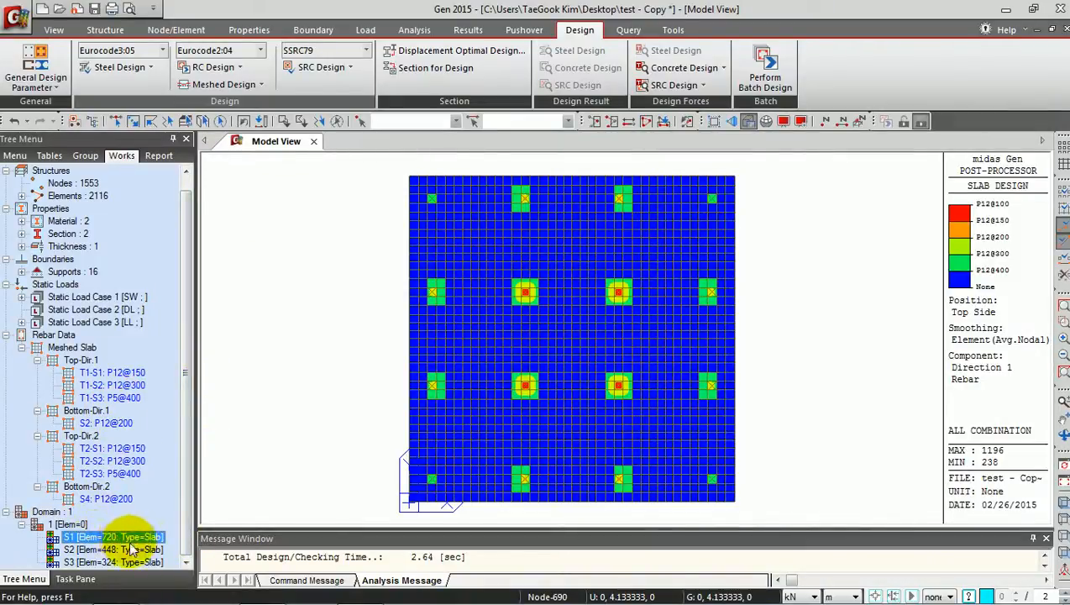
pyautogui.click(104, 497)
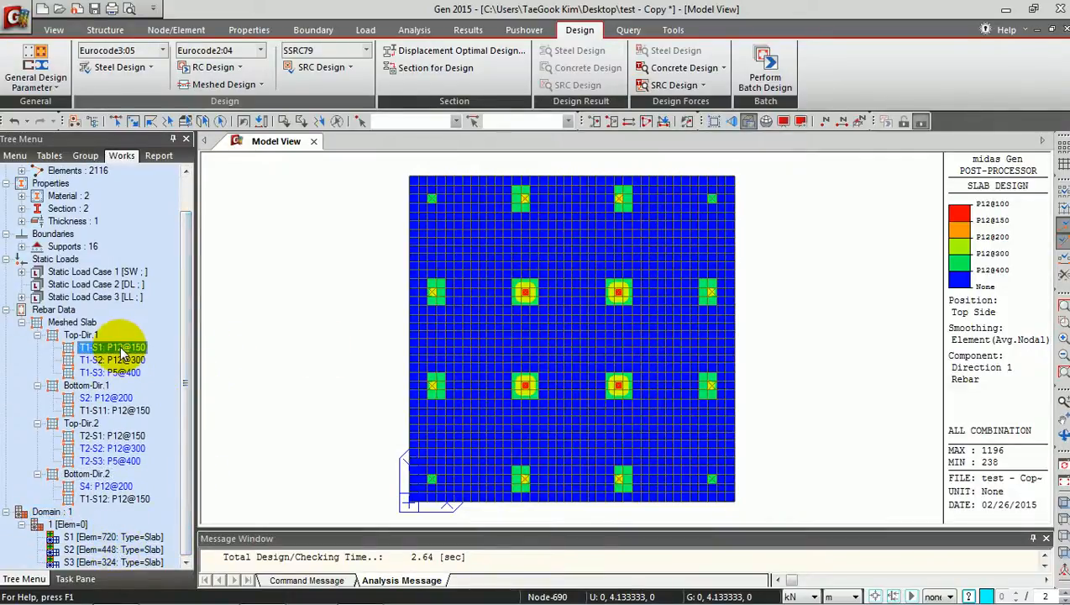
pyautogui.click(110, 435)
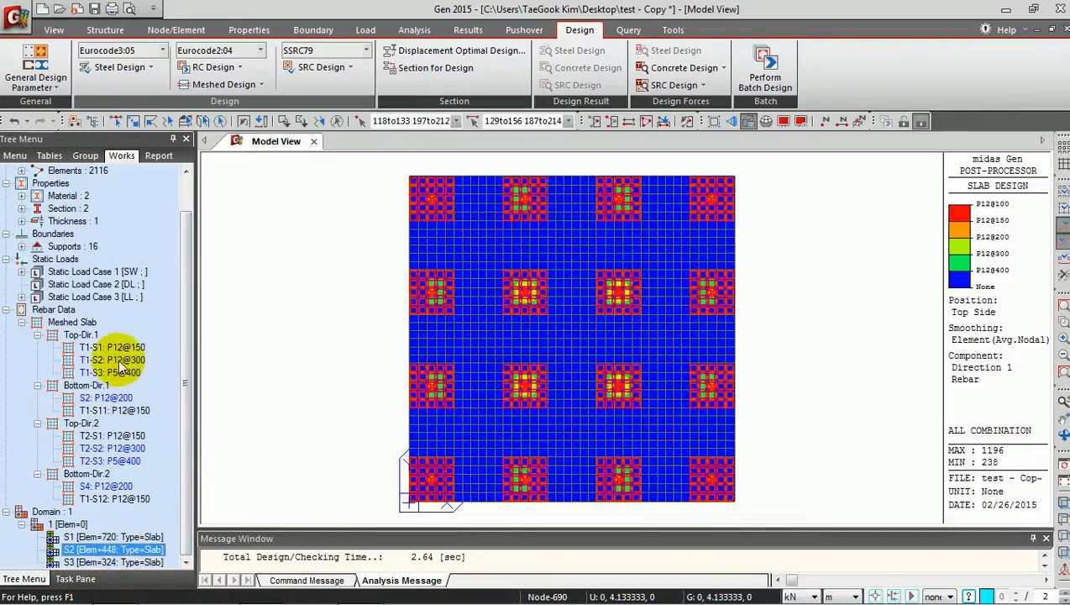
pyautogui.click(111, 360)
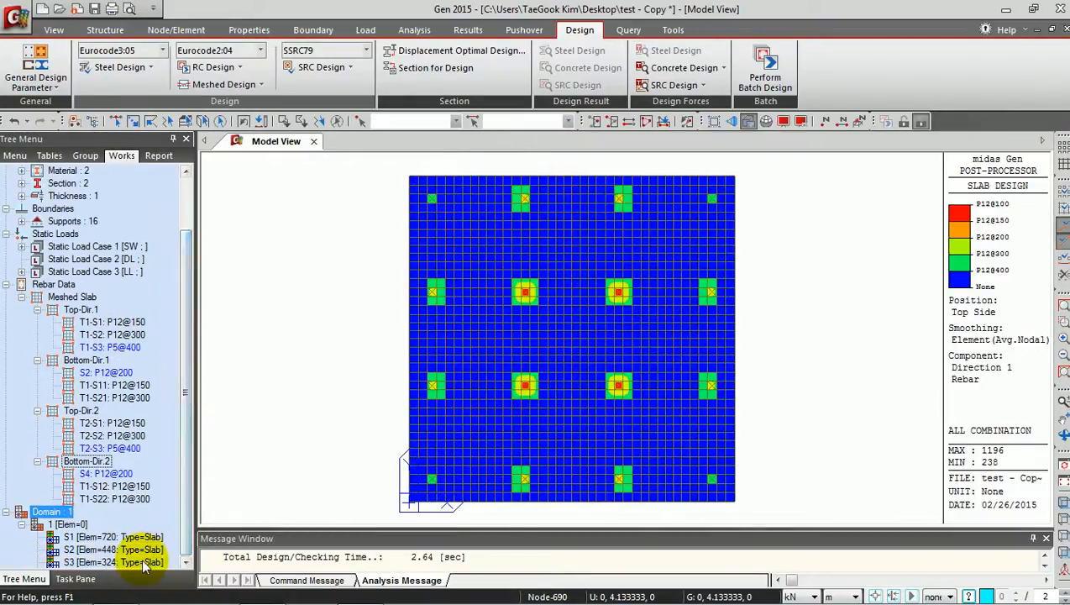
pyautogui.click(111, 346)
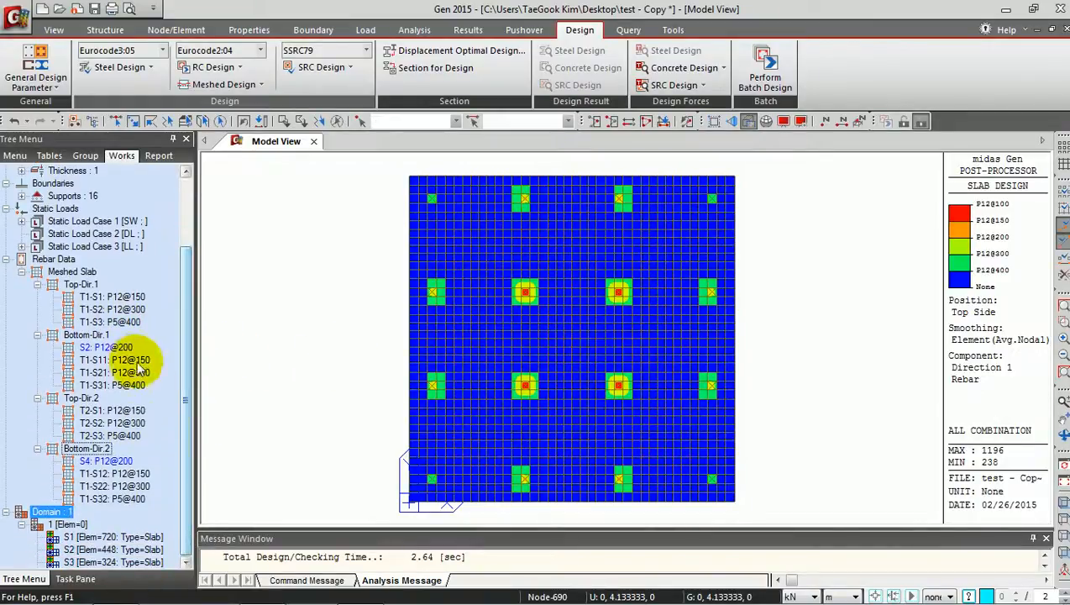
# Step: Assign rebars T1-S12 to T1-S32 under bottom direction 2 via element selection
pyautogui.click(111, 360)
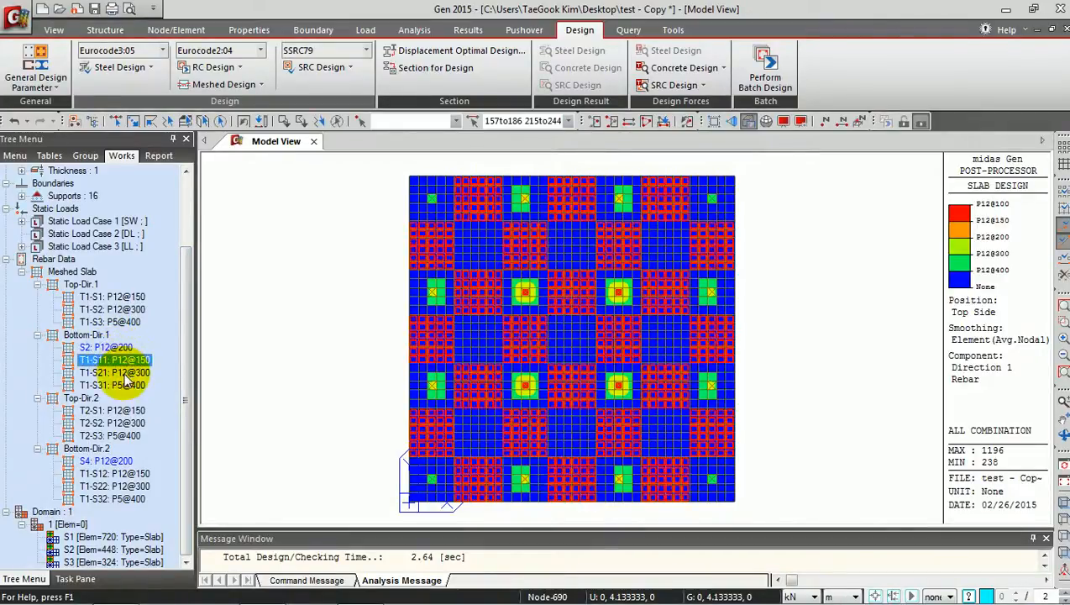
pyautogui.click(106, 346)
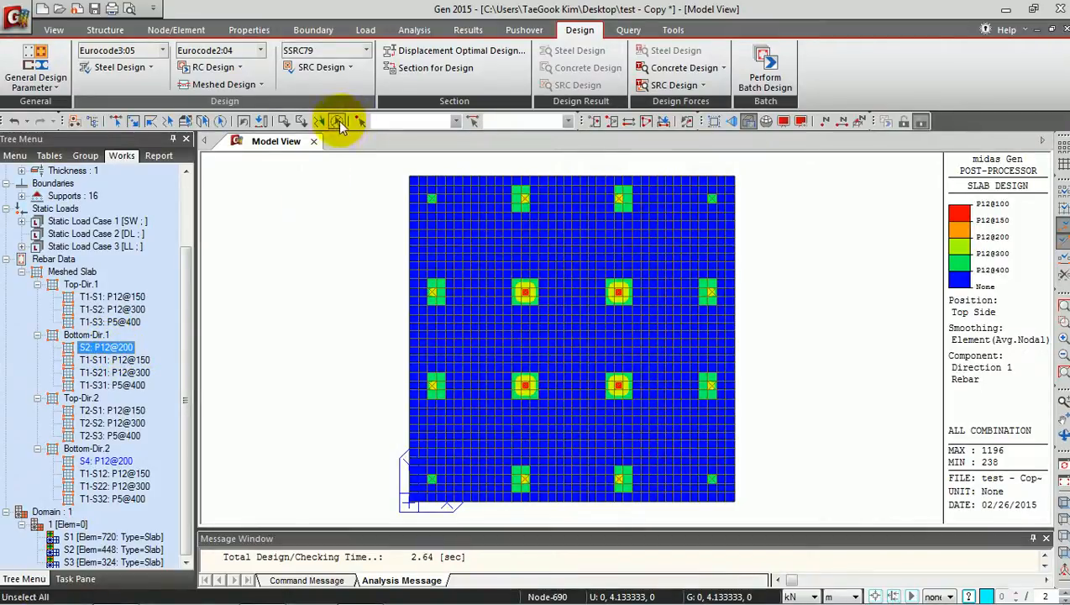
pyautogui.click(339, 121)
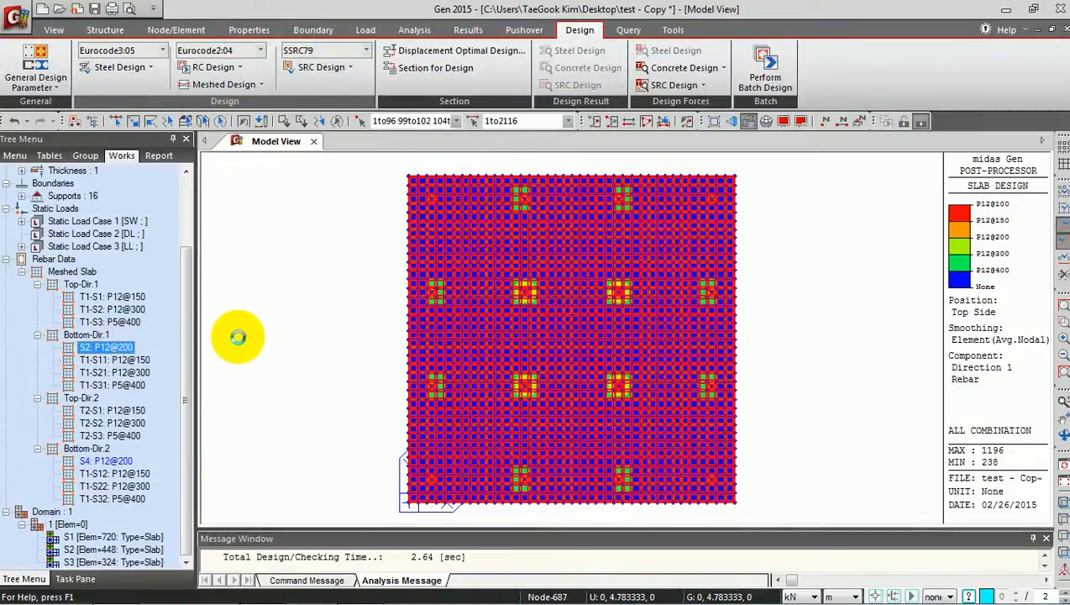
pyautogui.click(105, 460)
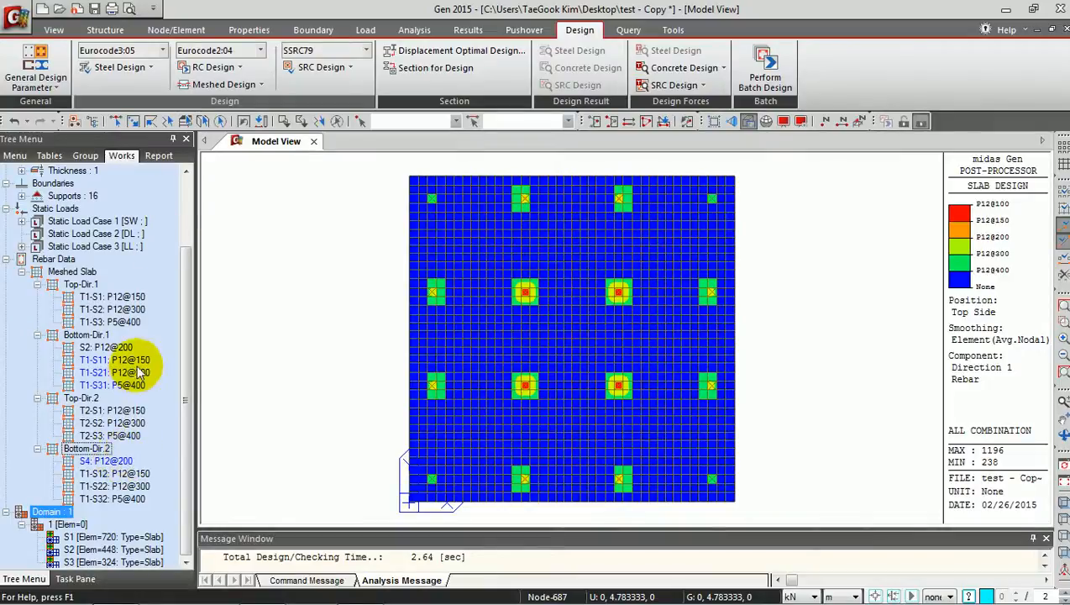
pyautogui.click(106, 461)
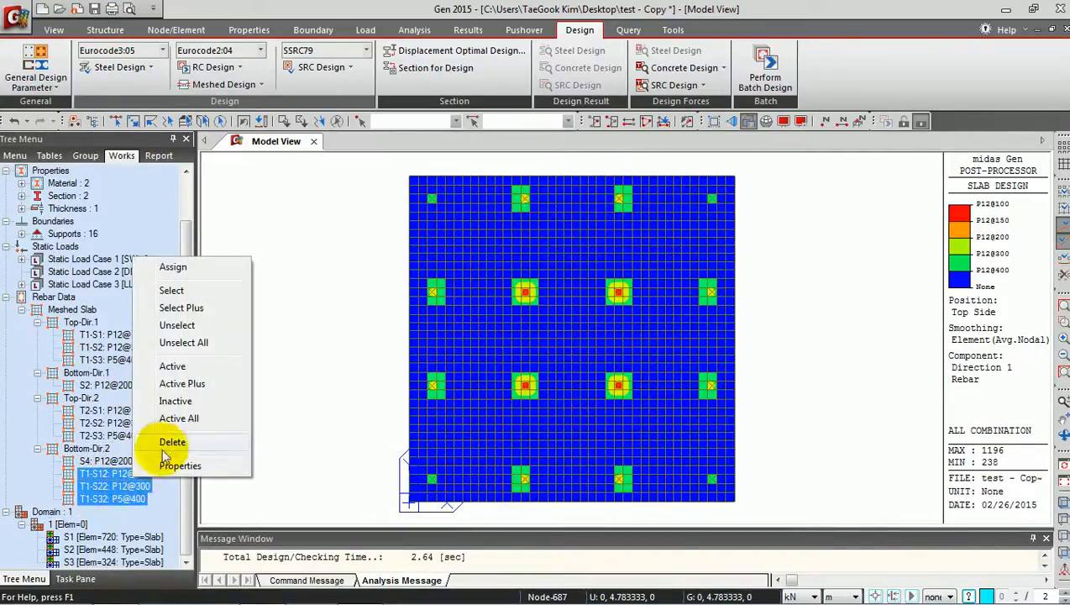
# Step: Remove the extra bottom direction 2 rebar entry and bring up Meshed Design > Slab Flexural Checking
pyautogui.click(172, 442)
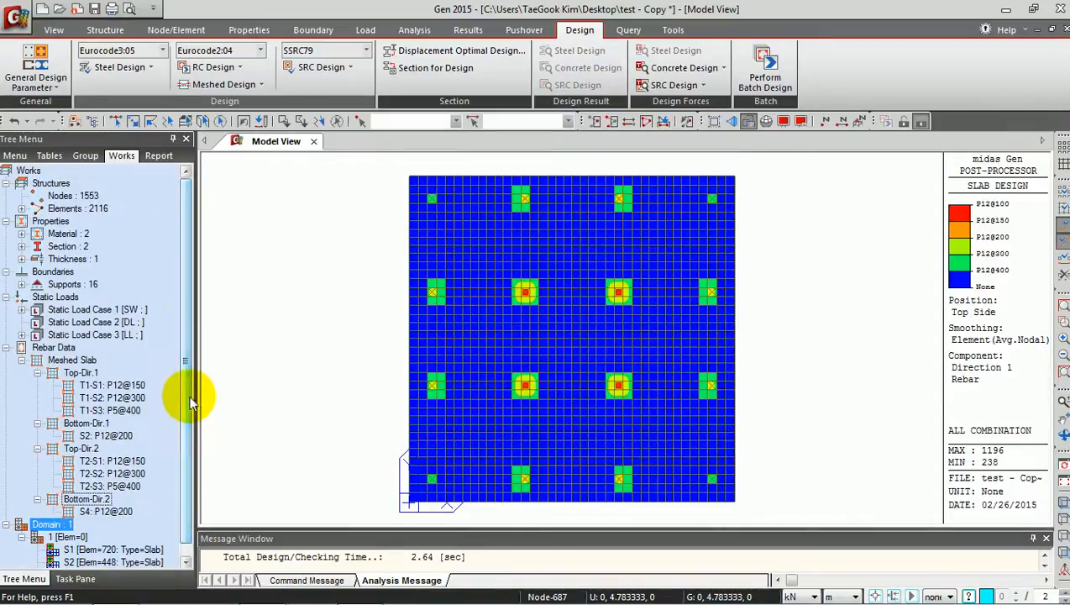
pyautogui.click(223, 84)
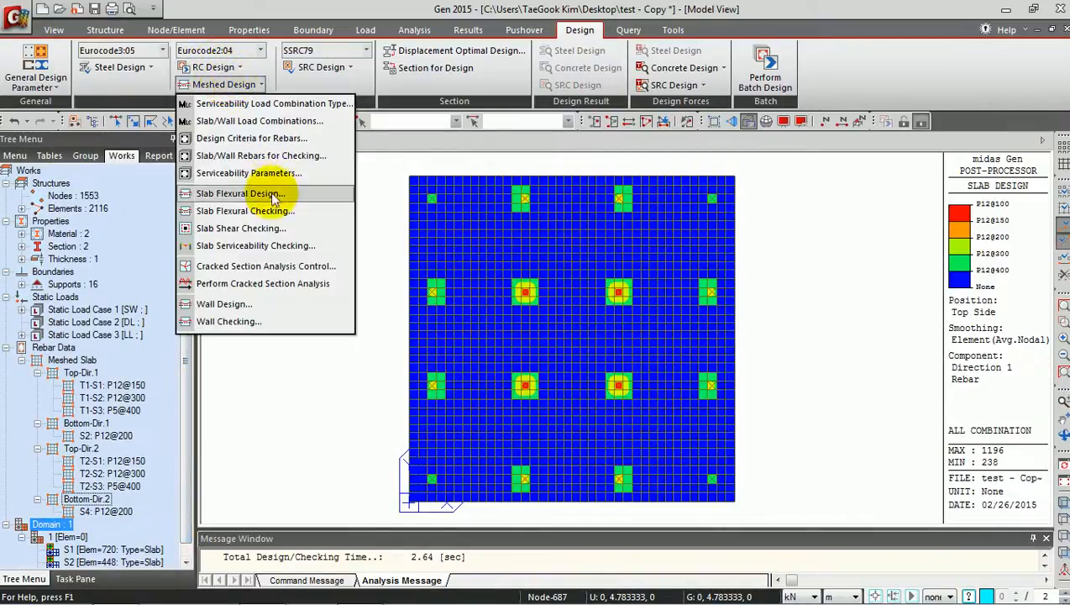
pyautogui.moveTo(244, 211)
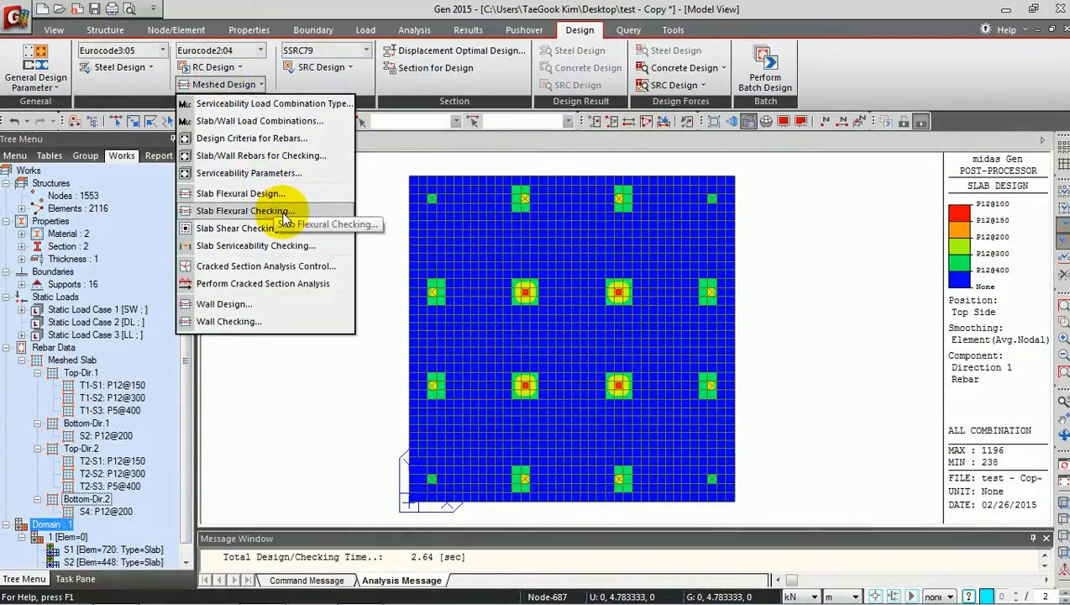
pyautogui.click(244, 210)
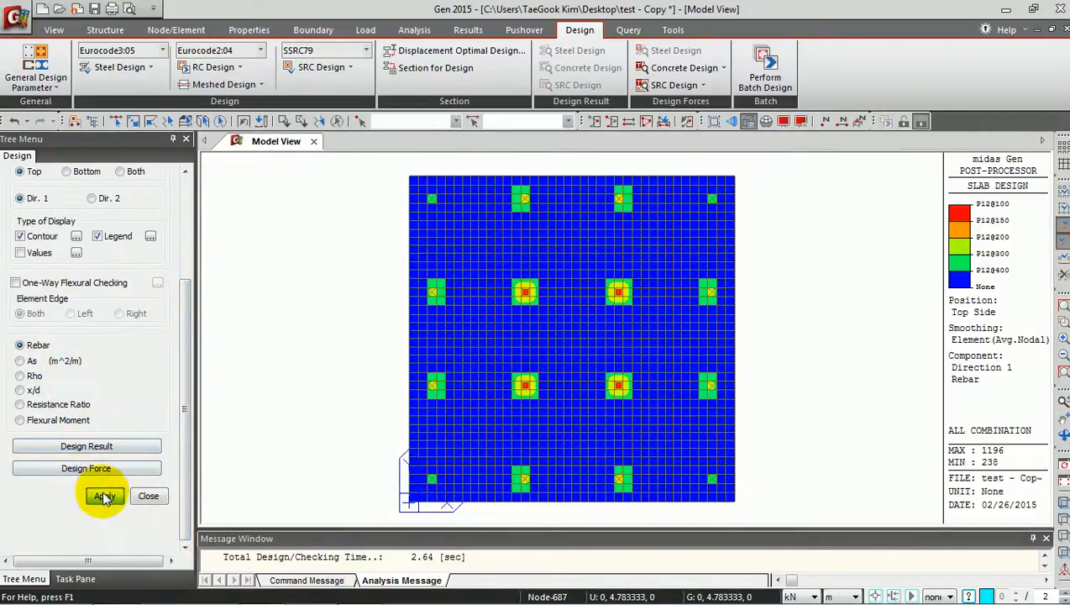
# Step: Apply the rebar result, switch to the Resistance Ratio contour, and bring up the Design Result text report
pyautogui.click(104, 496)
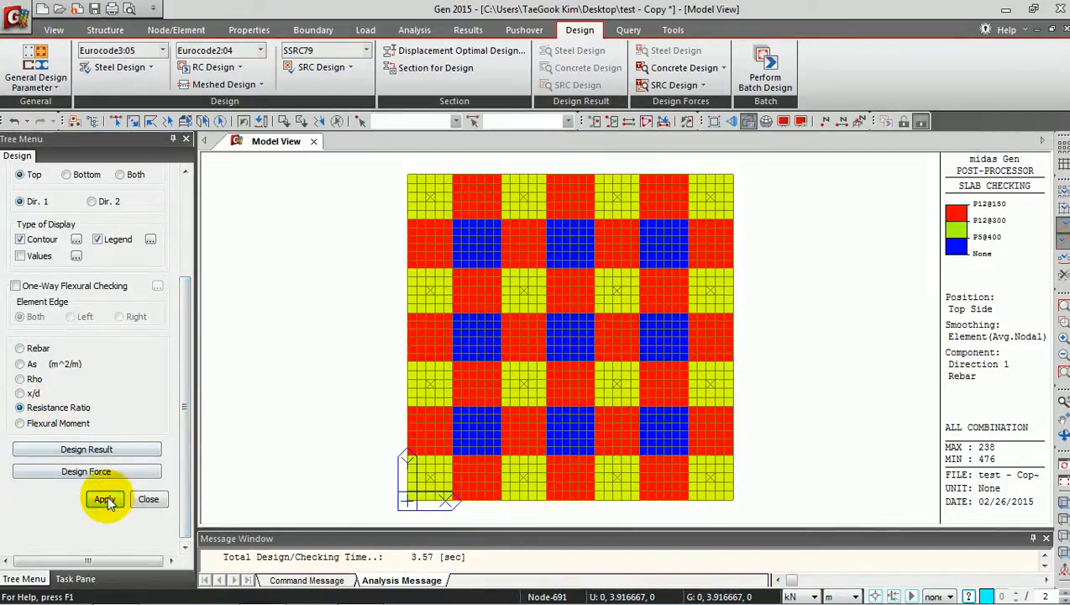
pyautogui.click(104, 499)
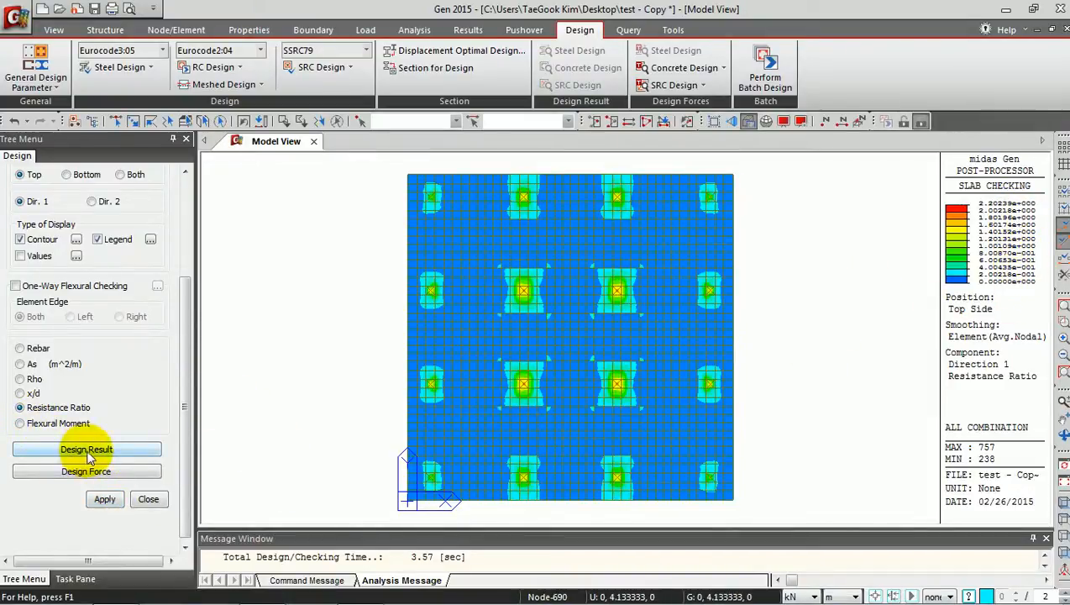
pyautogui.click(87, 449)
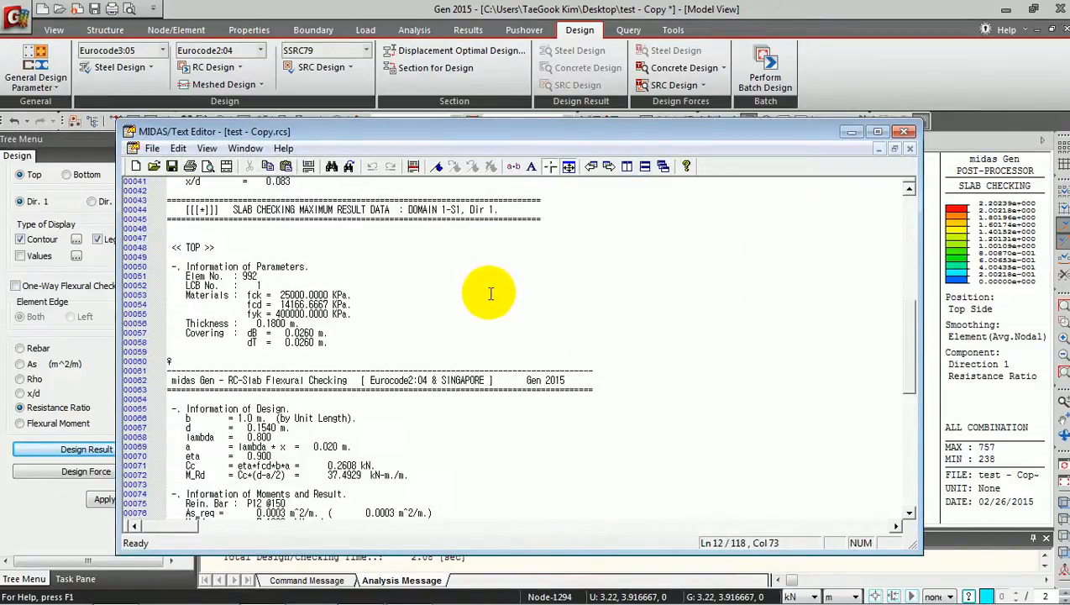
# Step: Scroll through the slab checking report in the MIDAS Text Editor and close it
pyautogui.scroll(-3)
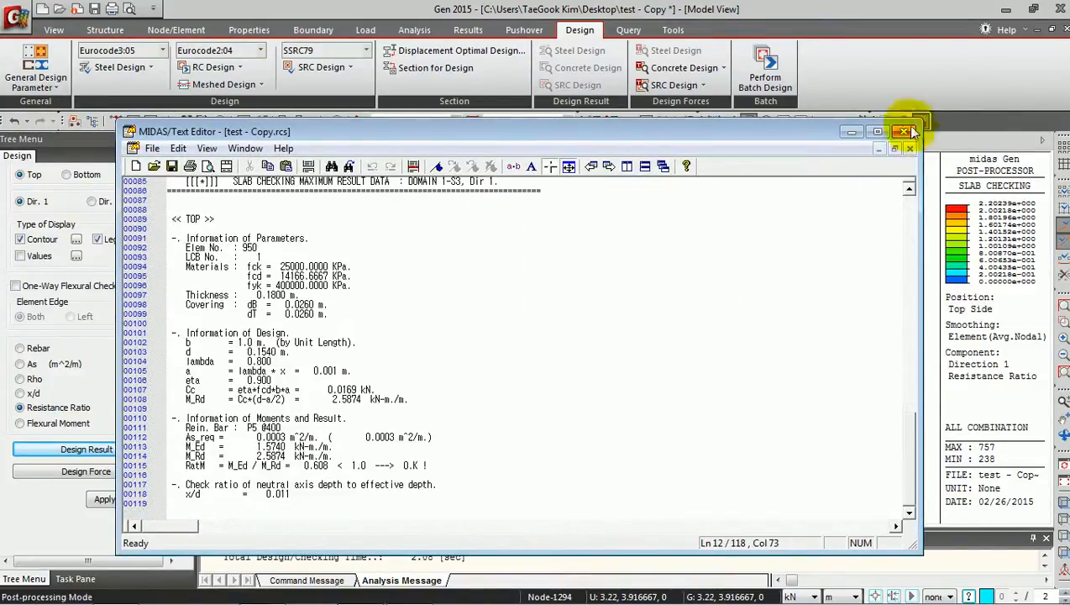
pyautogui.click(910, 131)
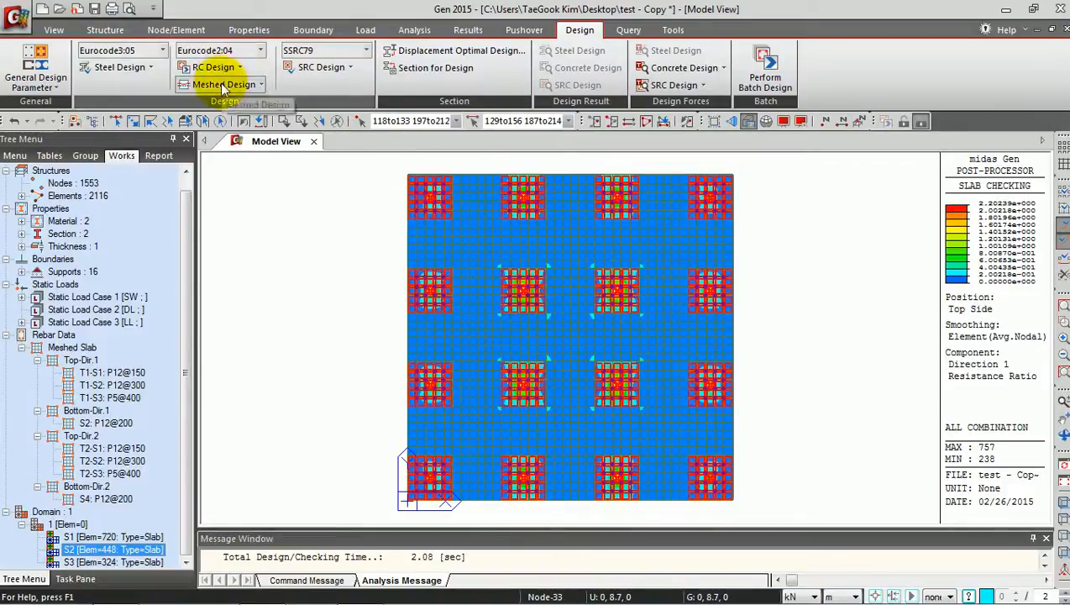
# Step: Rerun Slab Flexural Checking with Resistance Ratio for the top side in direction 1, colouring regions around the columns
pyautogui.click(224, 84)
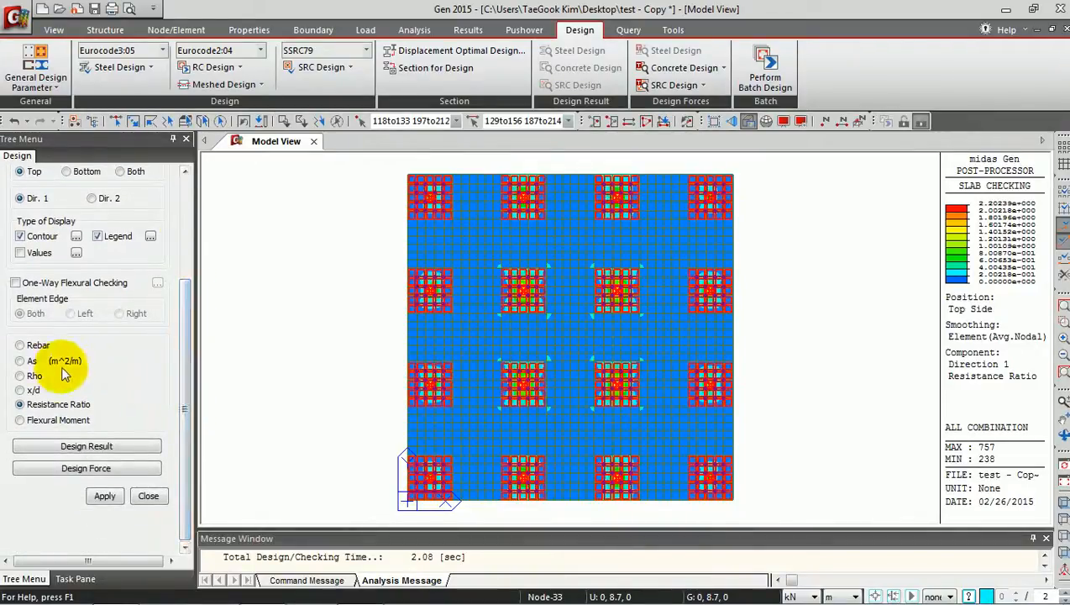
pyautogui.click(20, 344)
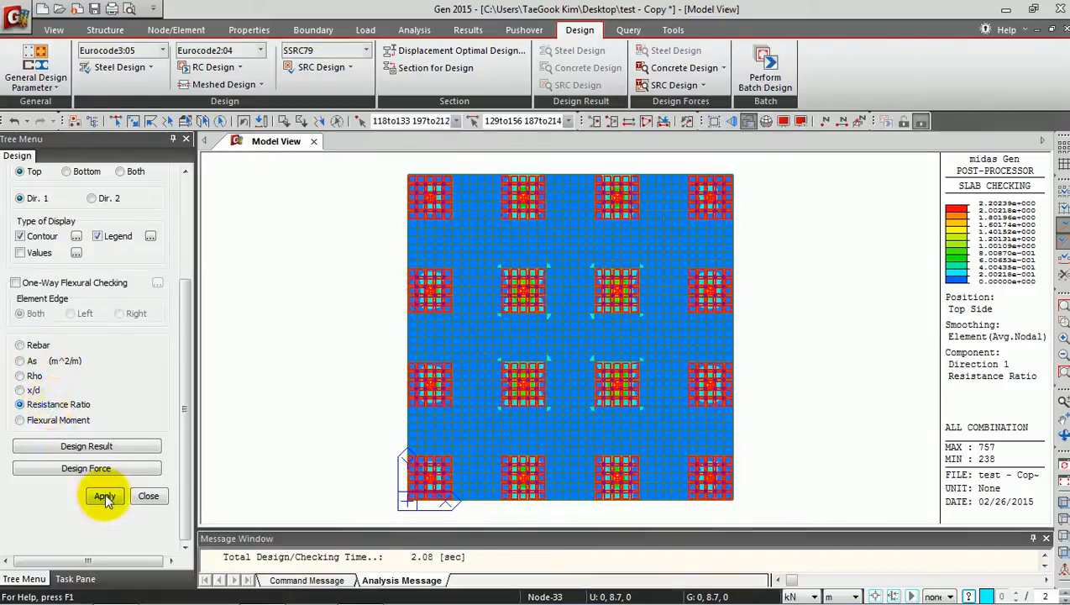
pyautogui.click(104, 496)
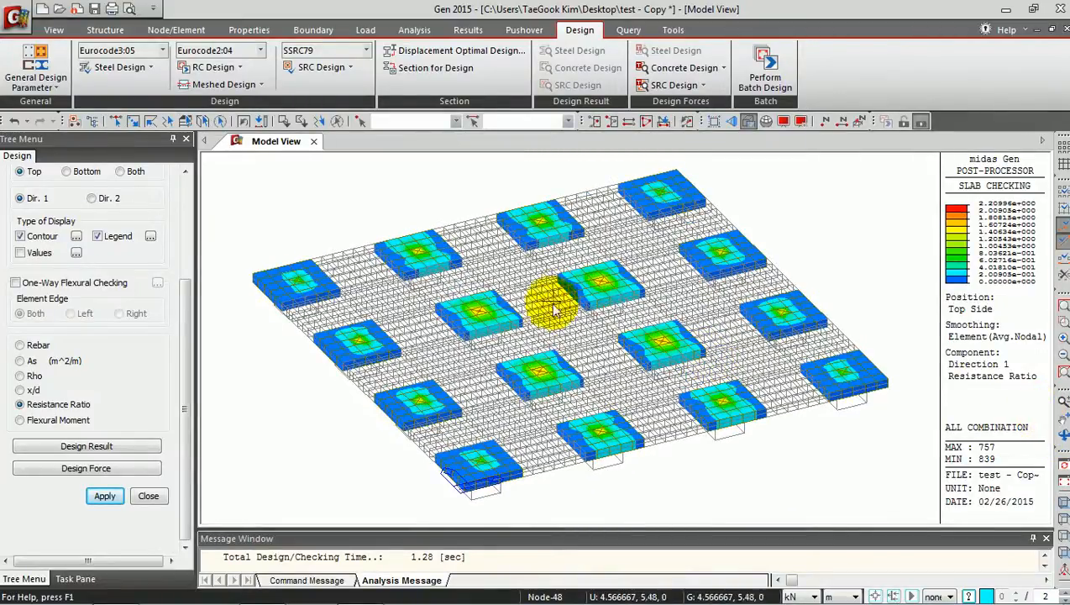
# Step: Run Slab Shear Checking as Punching Shear Check by Force for ALL COMBINATION
pyautogui.click(225, 84)
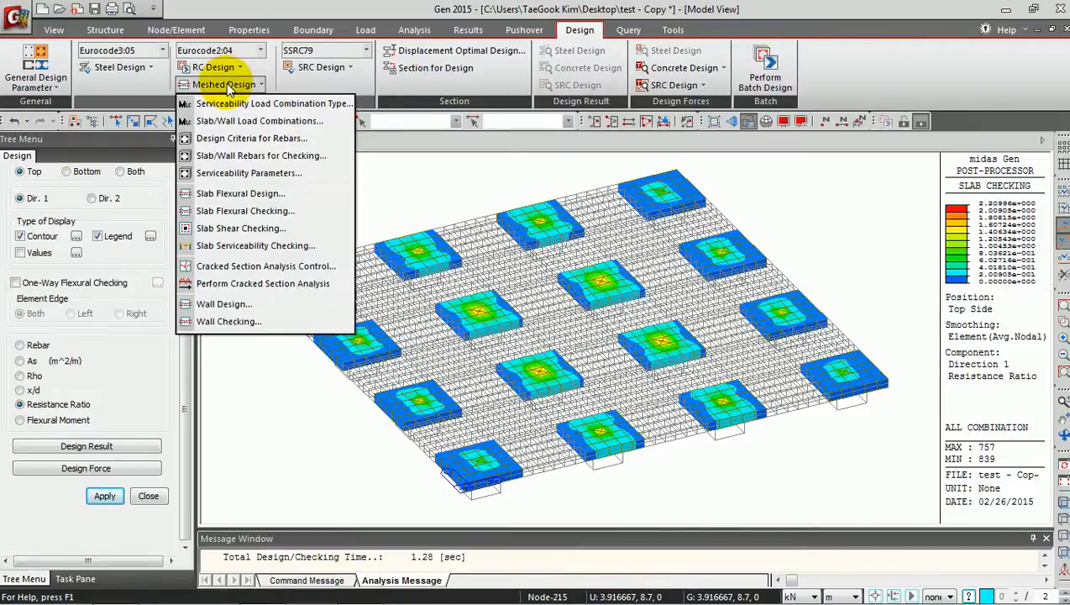
pyautogui.moveTo(242, 228)
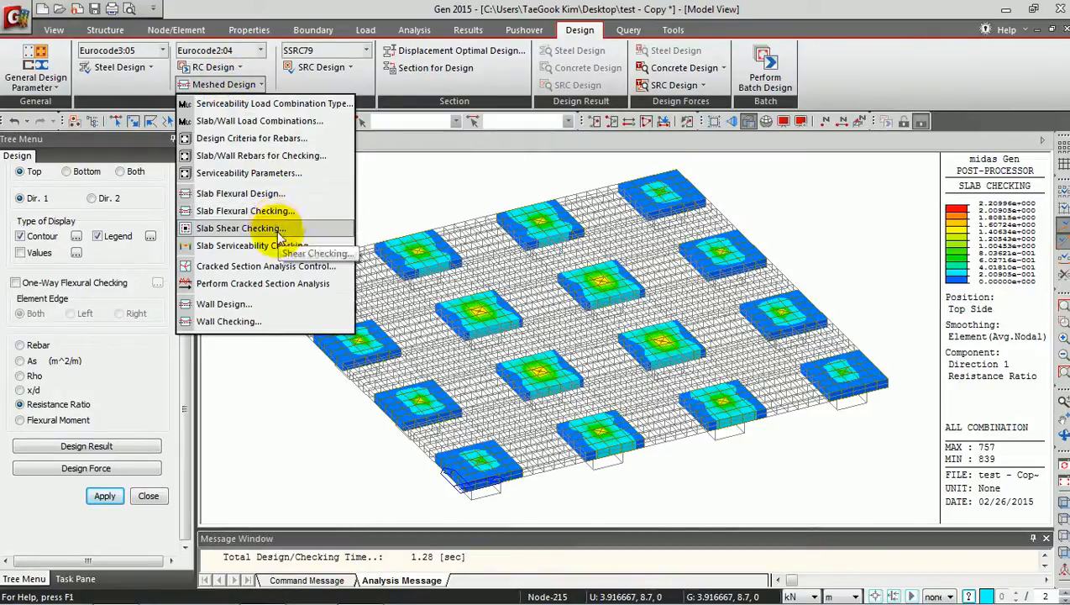
pyautogui.click(240, 228)
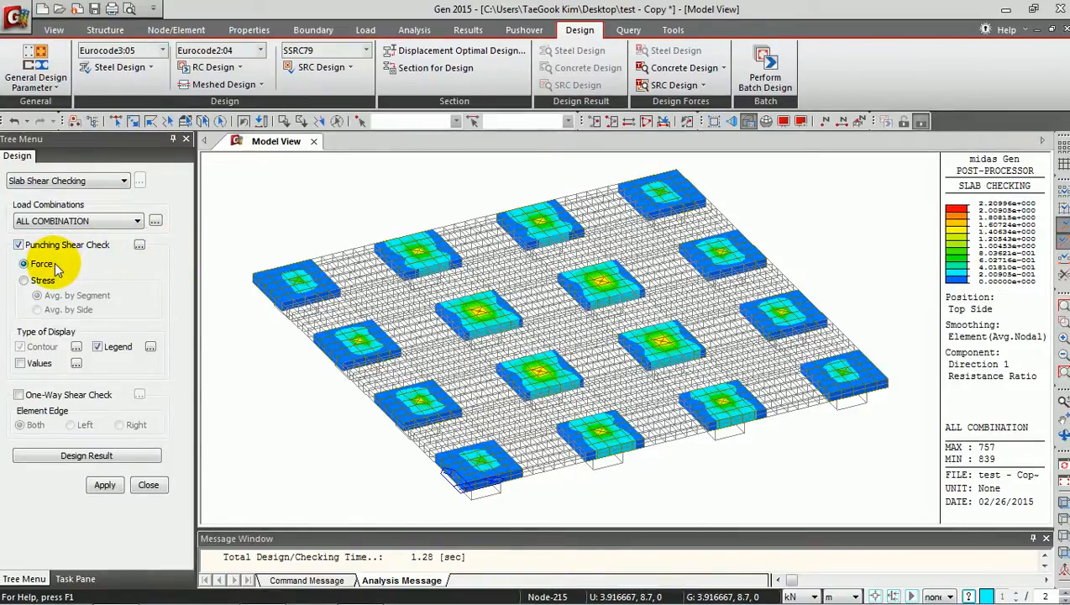
pyautogui.moveTo(59, 267)
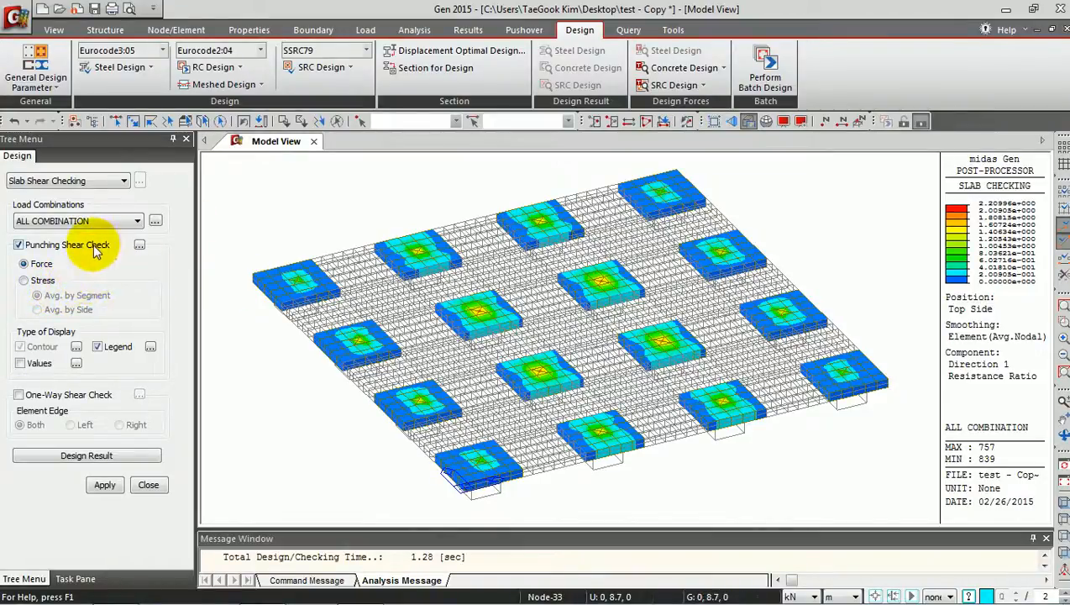
pyautogui.click(23, 262)
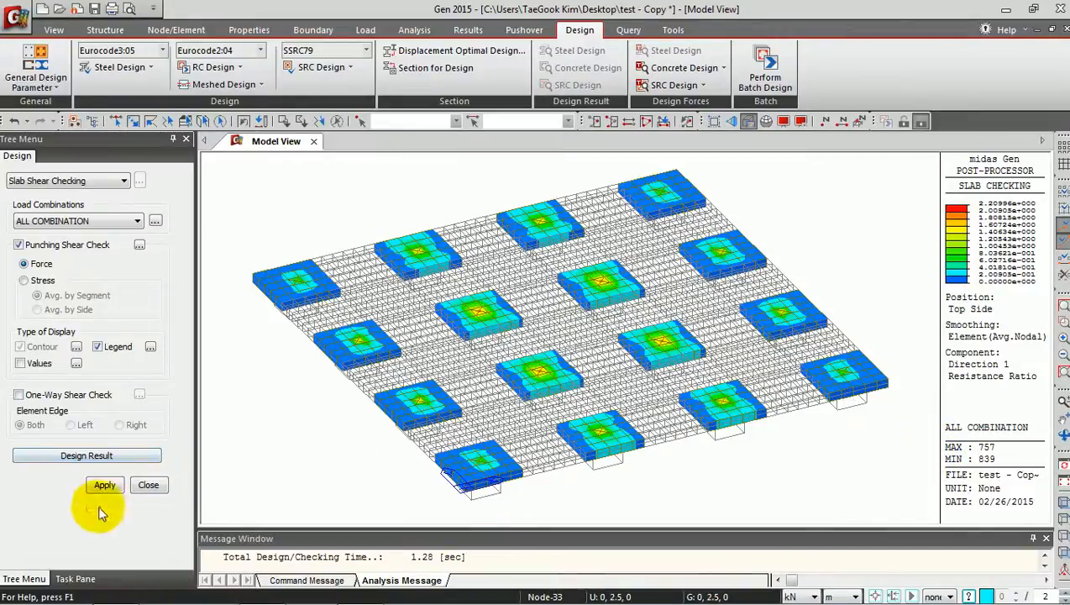
pyautogui.click(104, 484)
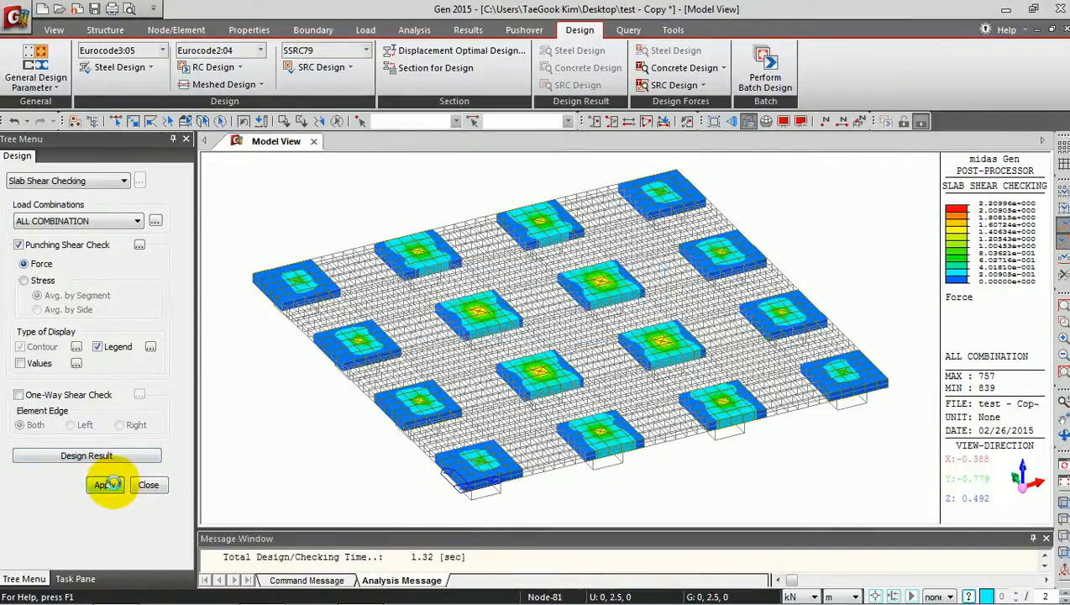
# Step: Show punching shear results as coloured markers at the columns with numeric Values turned on
pyautogui.click(104, 484)
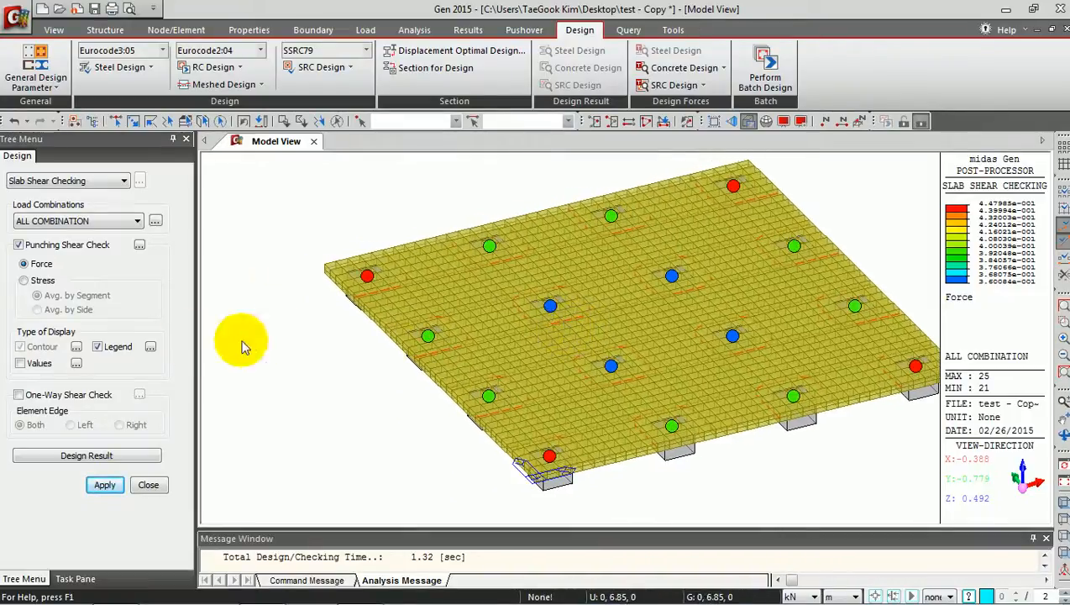
pyautogui.click(20, 363)
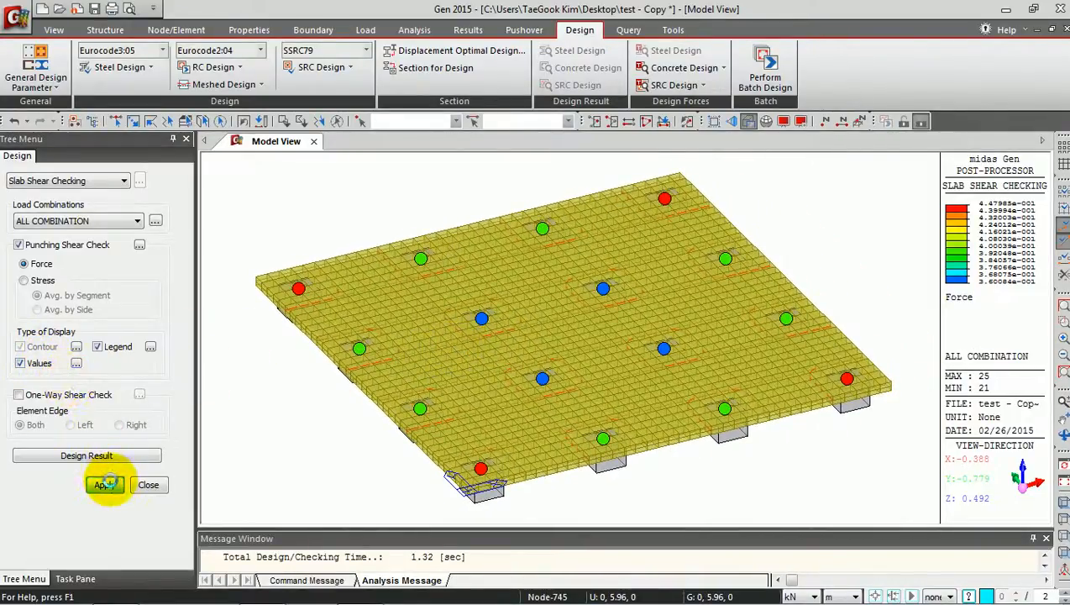
pyautogui.click(104, 484)
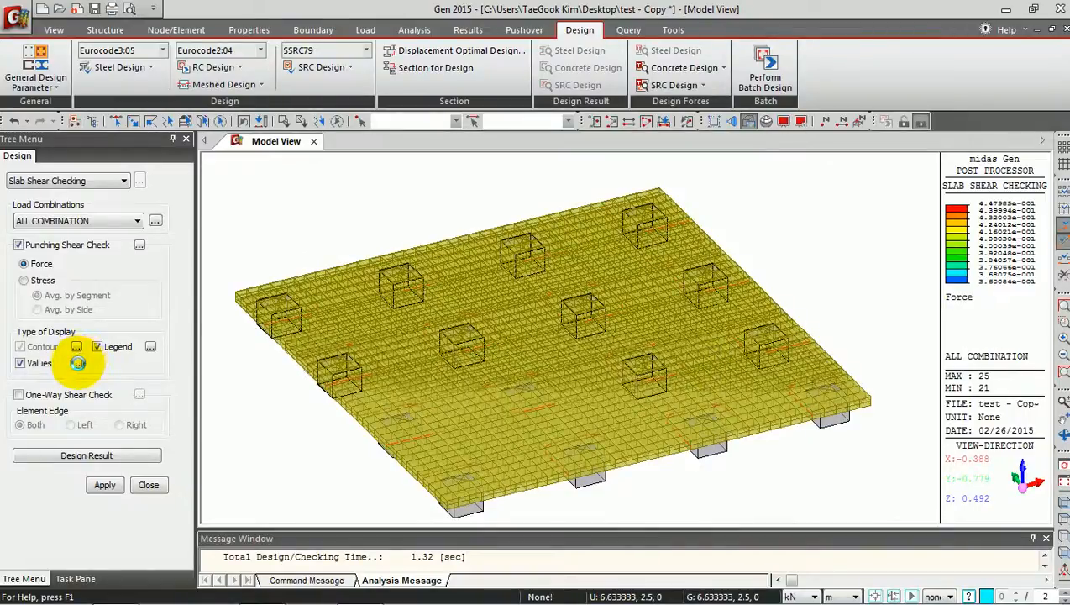
# Step: In Value Output Details keep 2 decimal points with Apply upon OK and confirm, labelling each column with its ratio
pyautogui.click(77, 363)
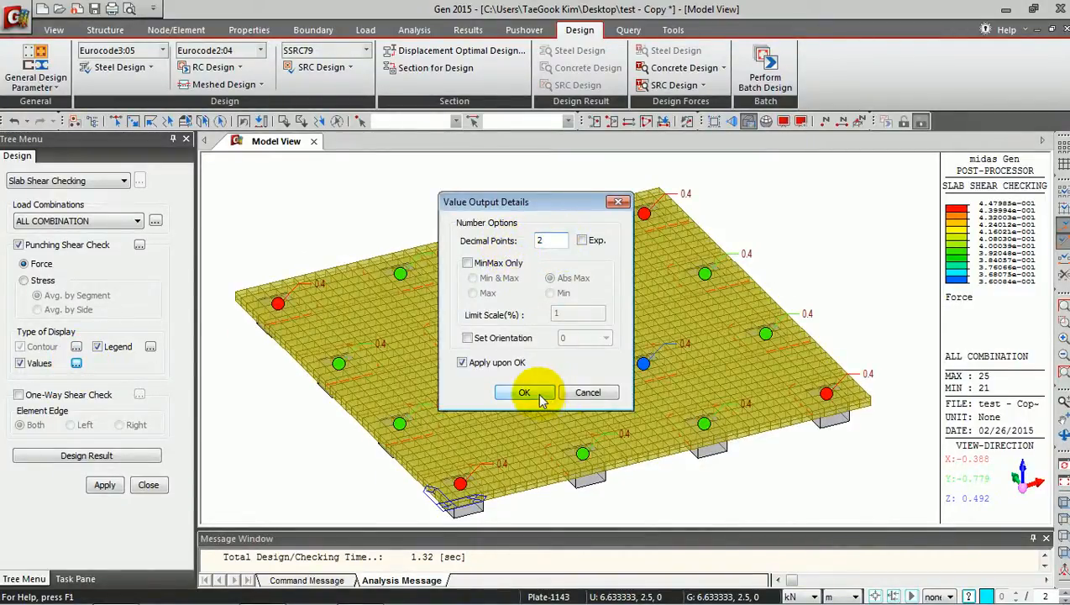
pyautogui.click(524, 393)
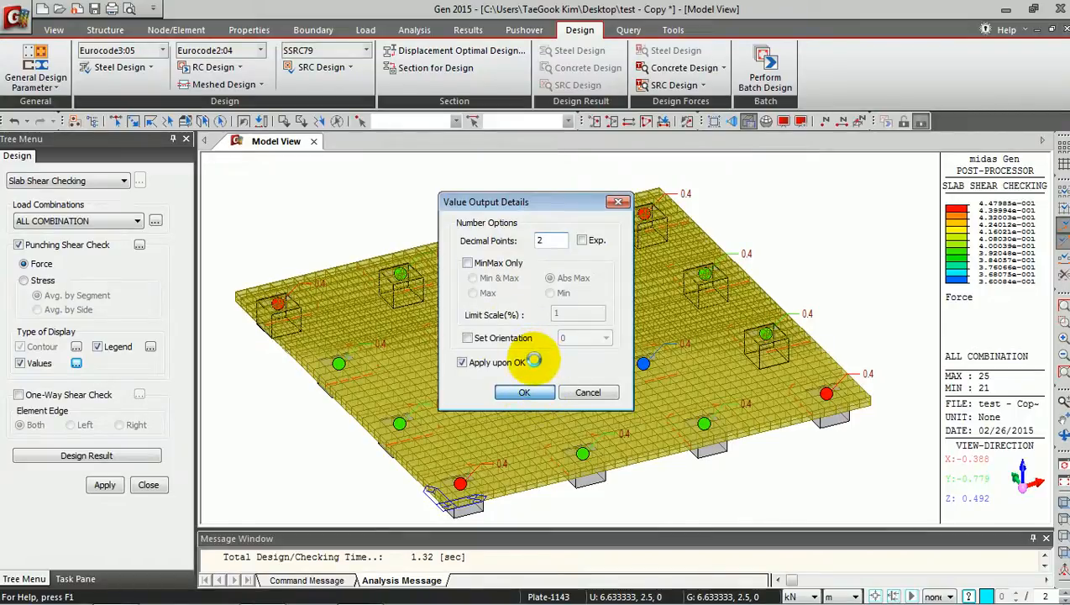
pyautogui.click(524, 393)
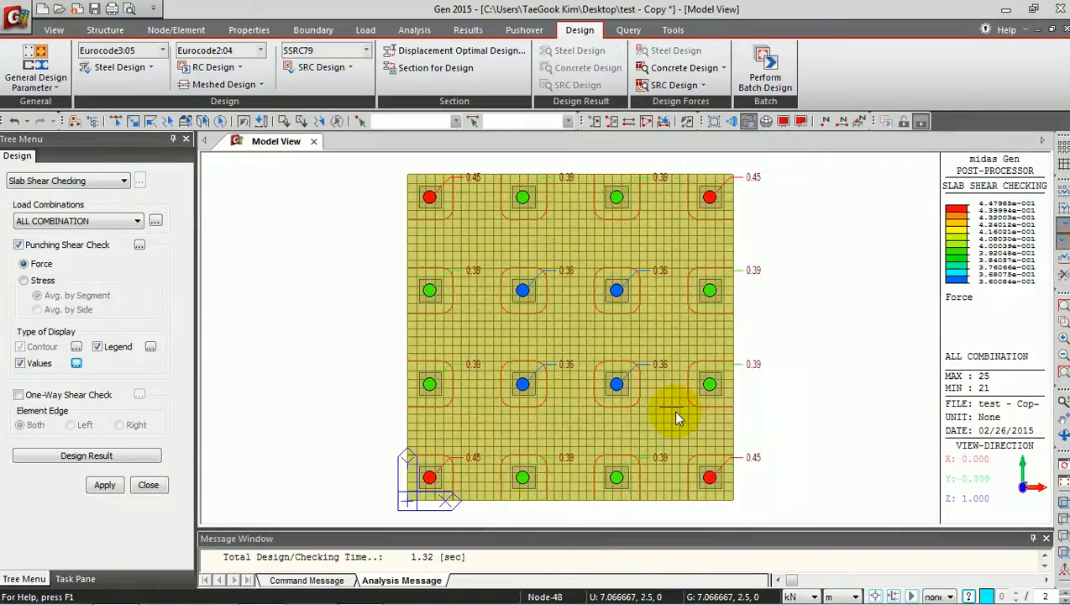
pyautogui.moveTo(440, 244)
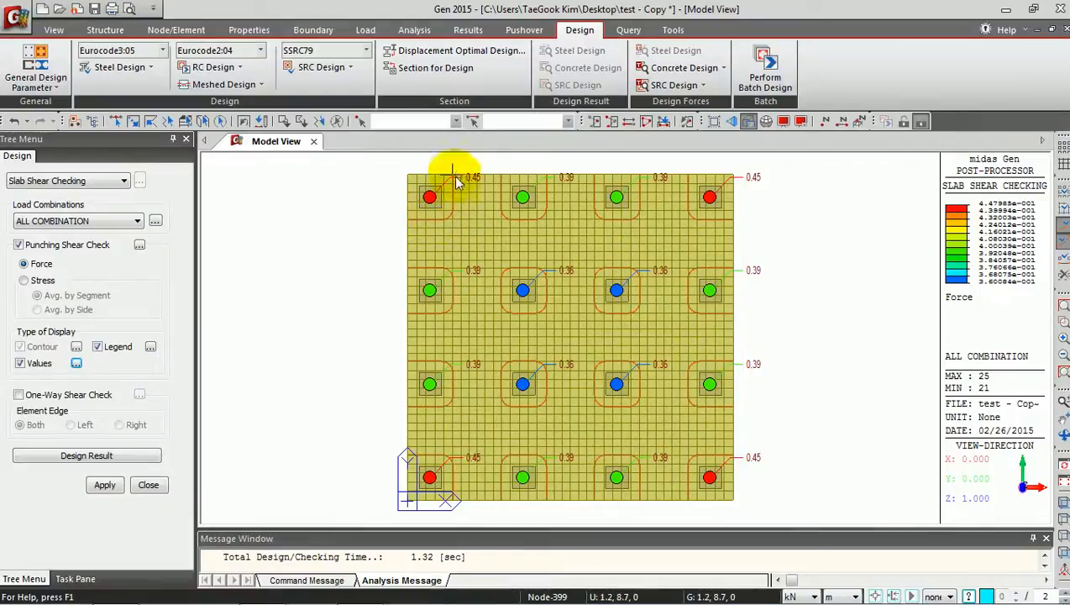
pyautogui.moveTo(504, 225)
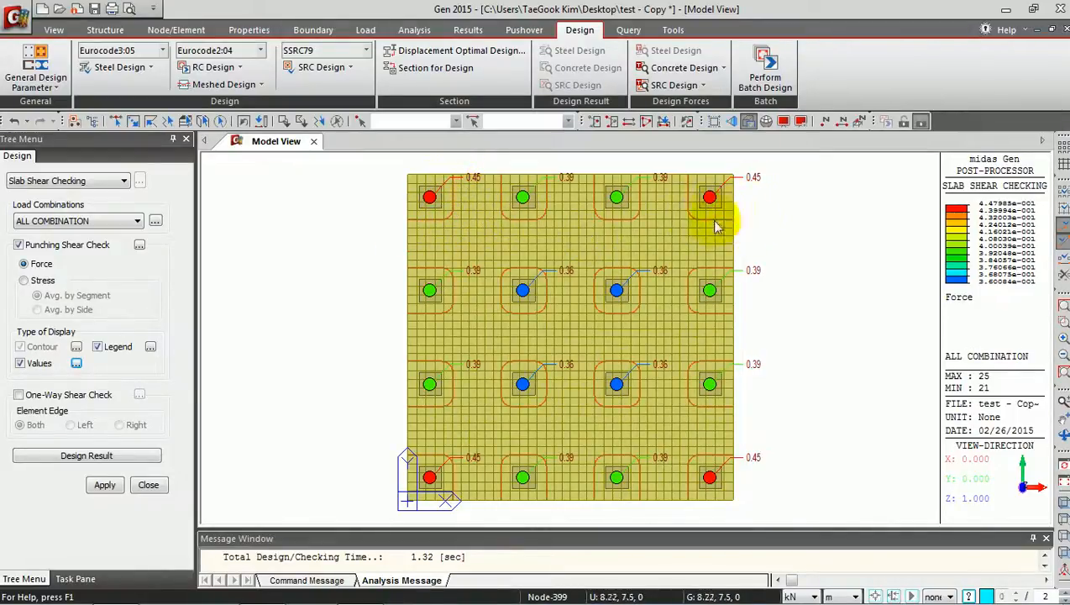
pyautogui.moveTo(507, 478)
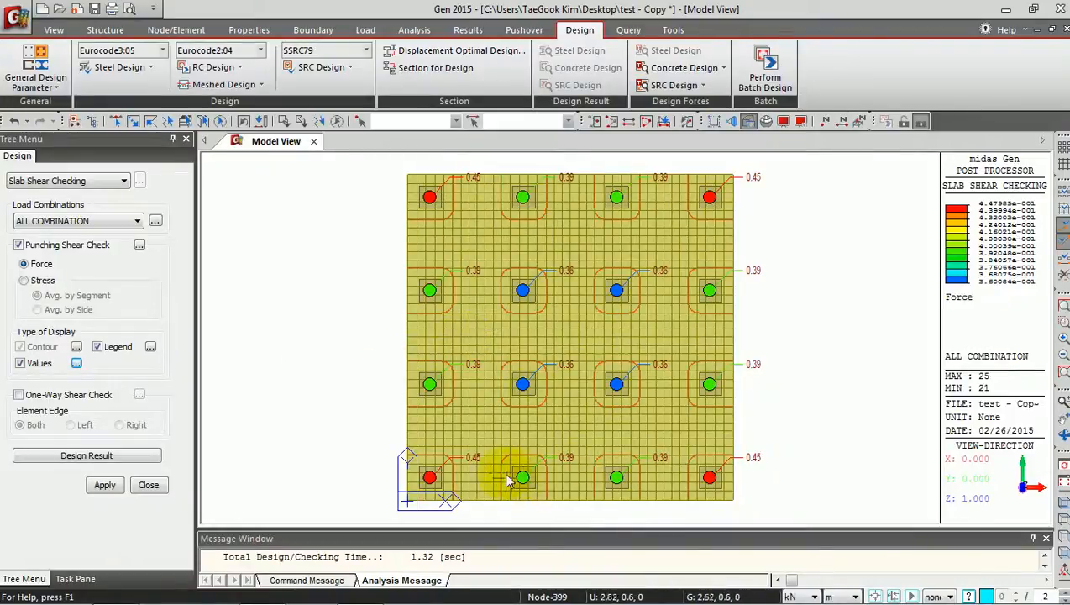